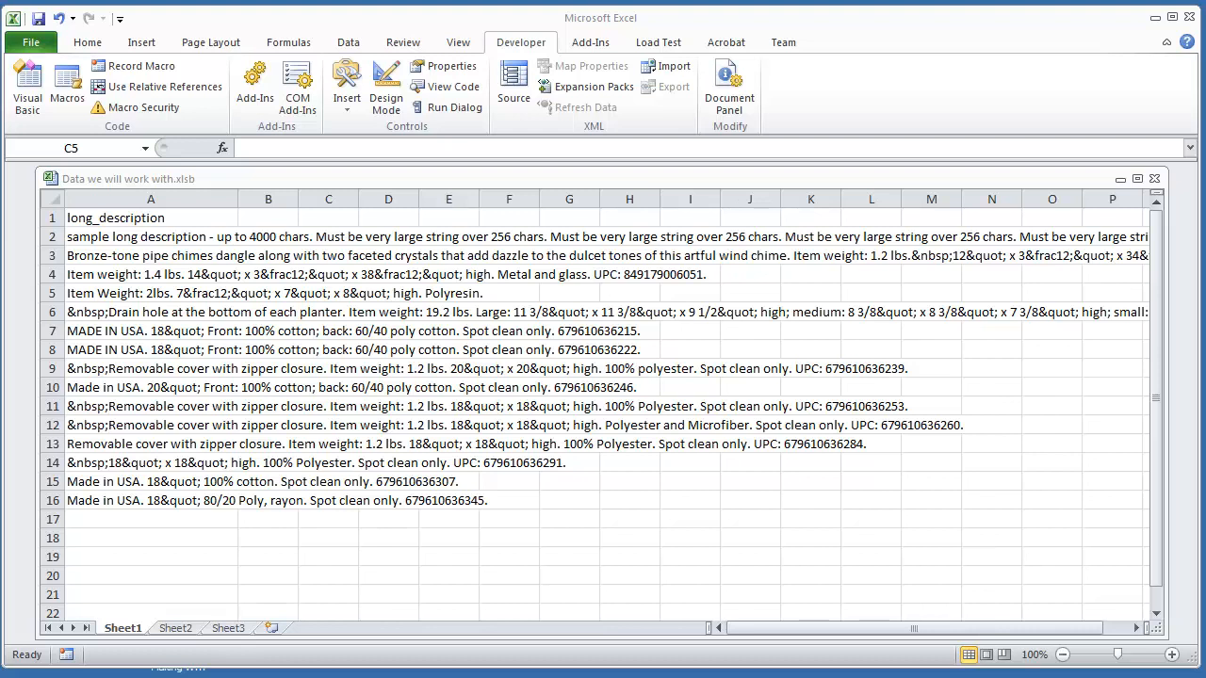
{"action": "mouse_move", "coordinate": [230, 422]}
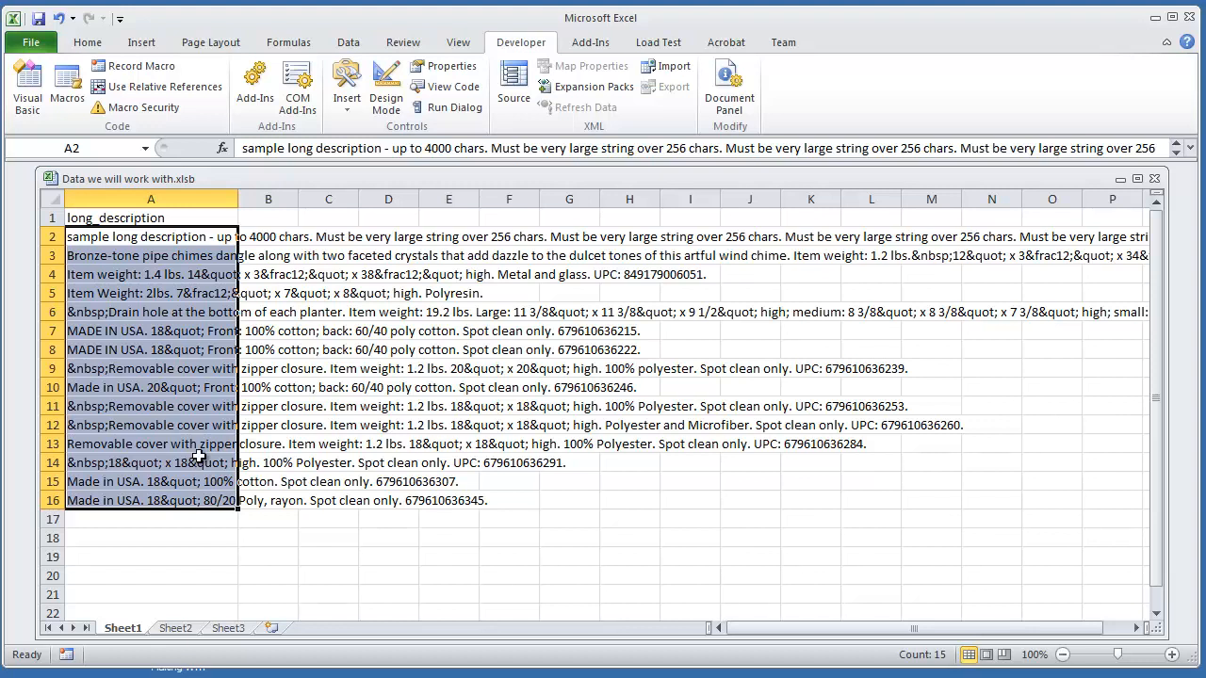
- Select the column A product descriptions, then leave the Notepad notes for the workbook
{"action": "left_click_drag", "start_coordinate": [241, 199], "coordinate": [490, 200]}
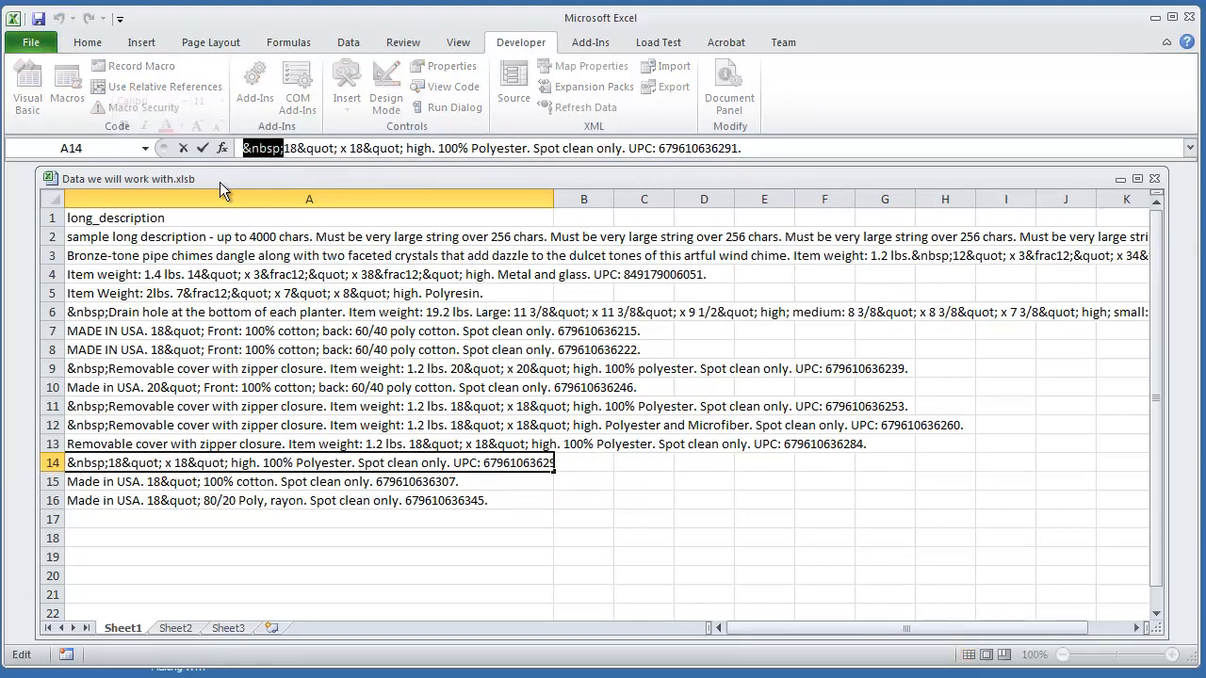
{"action": "left_click", "coordinate": [282, 349]}
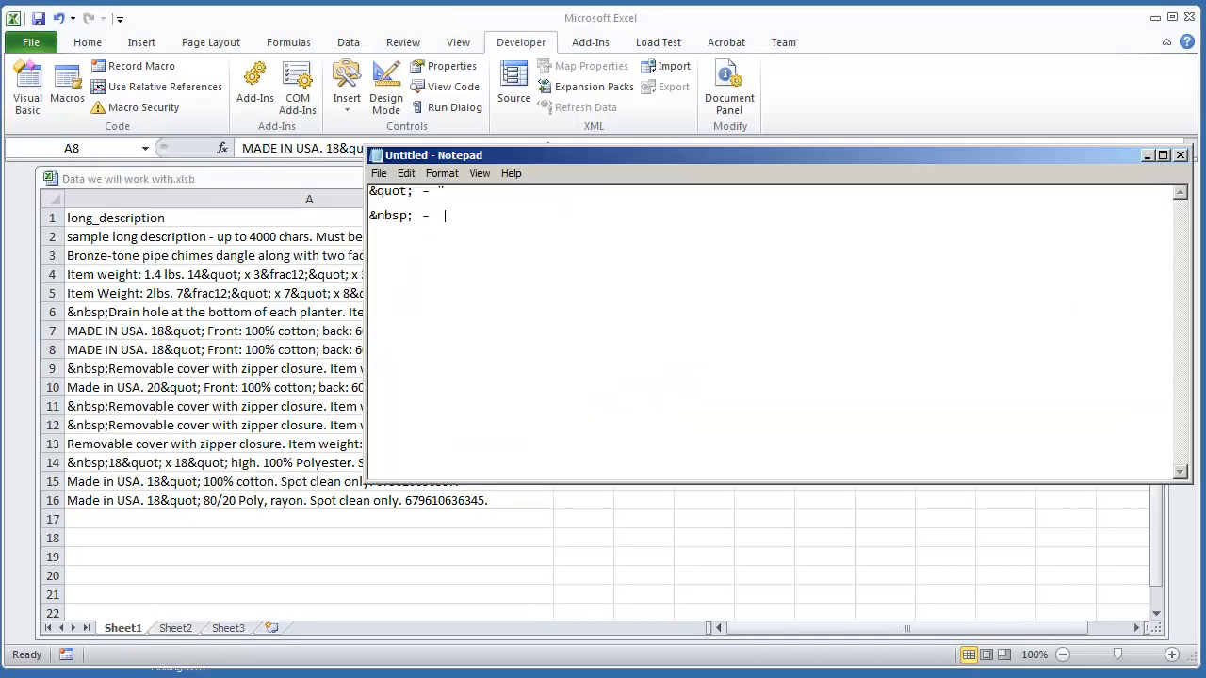
{"action": "mouse_move", "coordinate": [426, 192]}
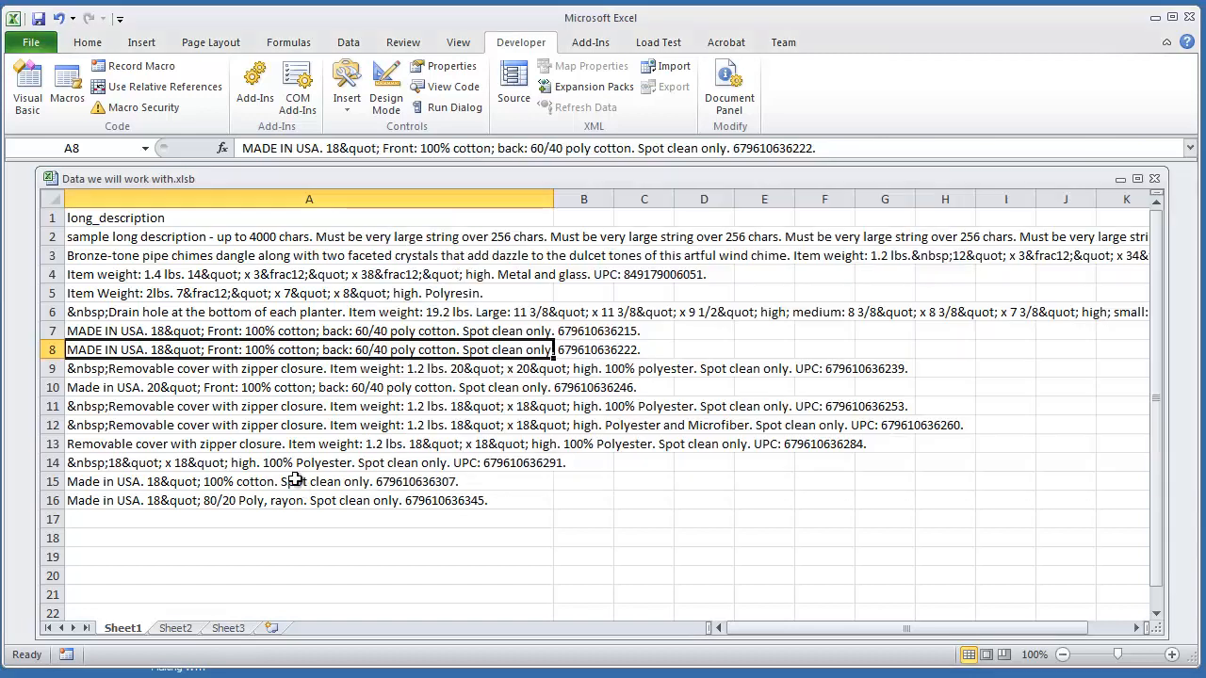
{"action": "mouse_move", "coordinate": [192, 73]}
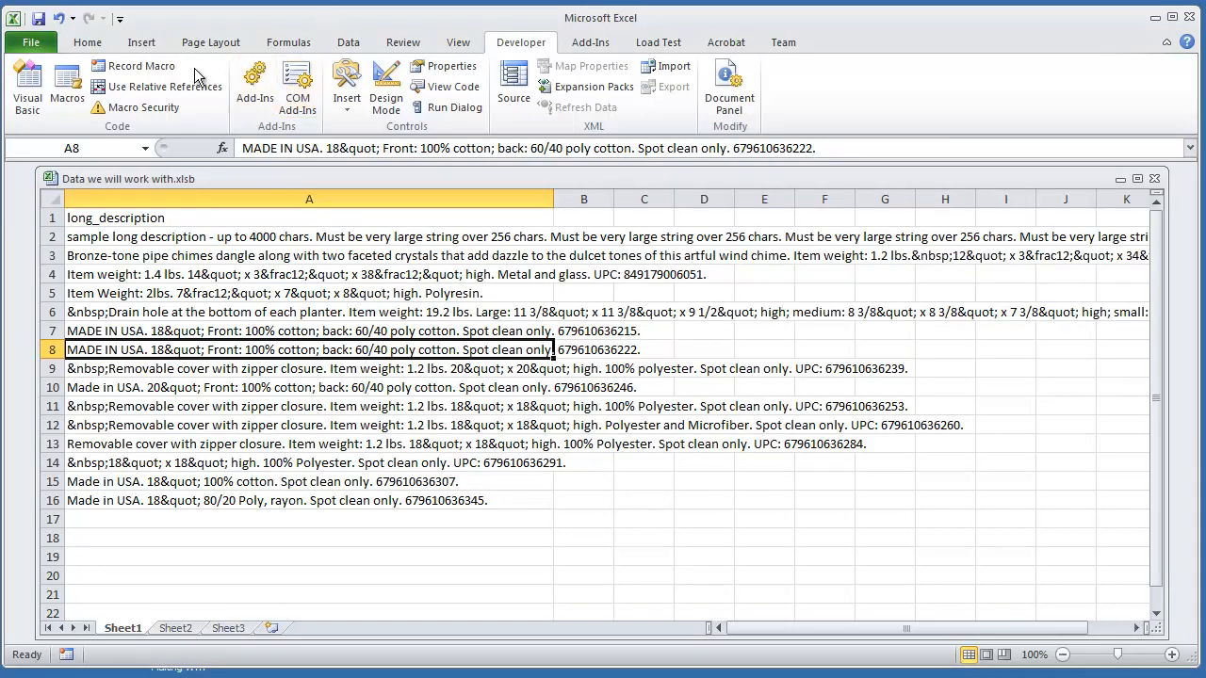
{"action": "mouse_move", "coordinate": [542, 41]}
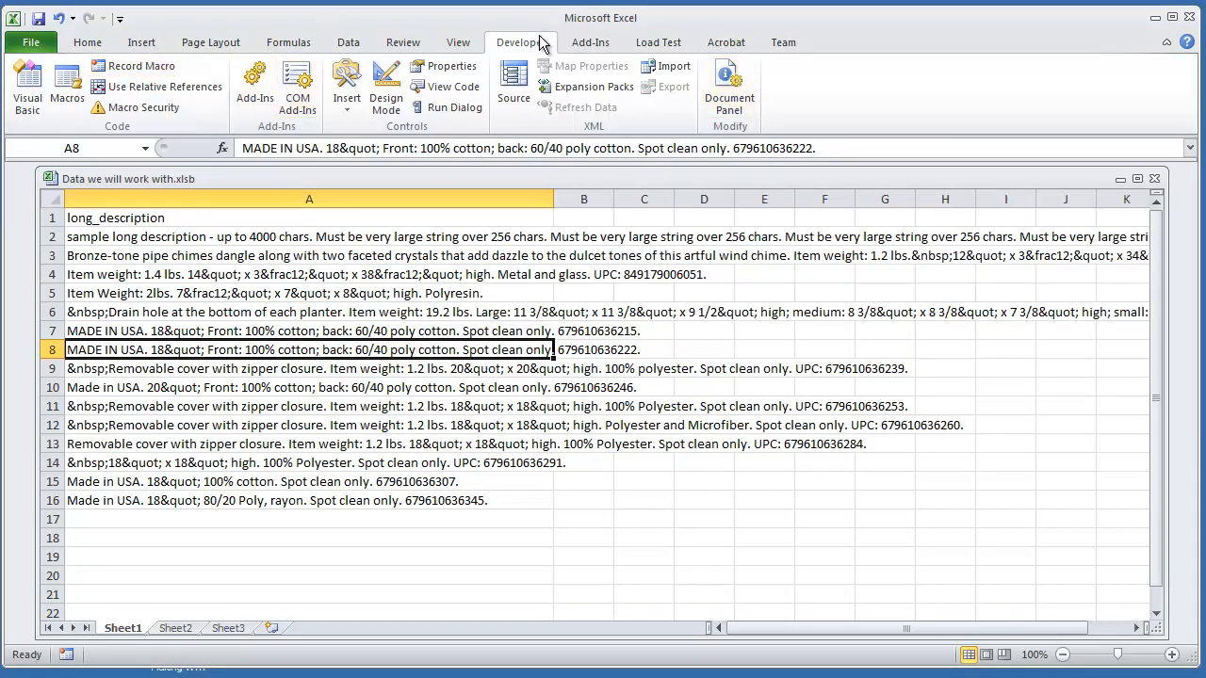
- Start recording a new macro named ReplaceCharacters stored in this workbook
{"action": "left_click", "coordinate": [111, 64]}
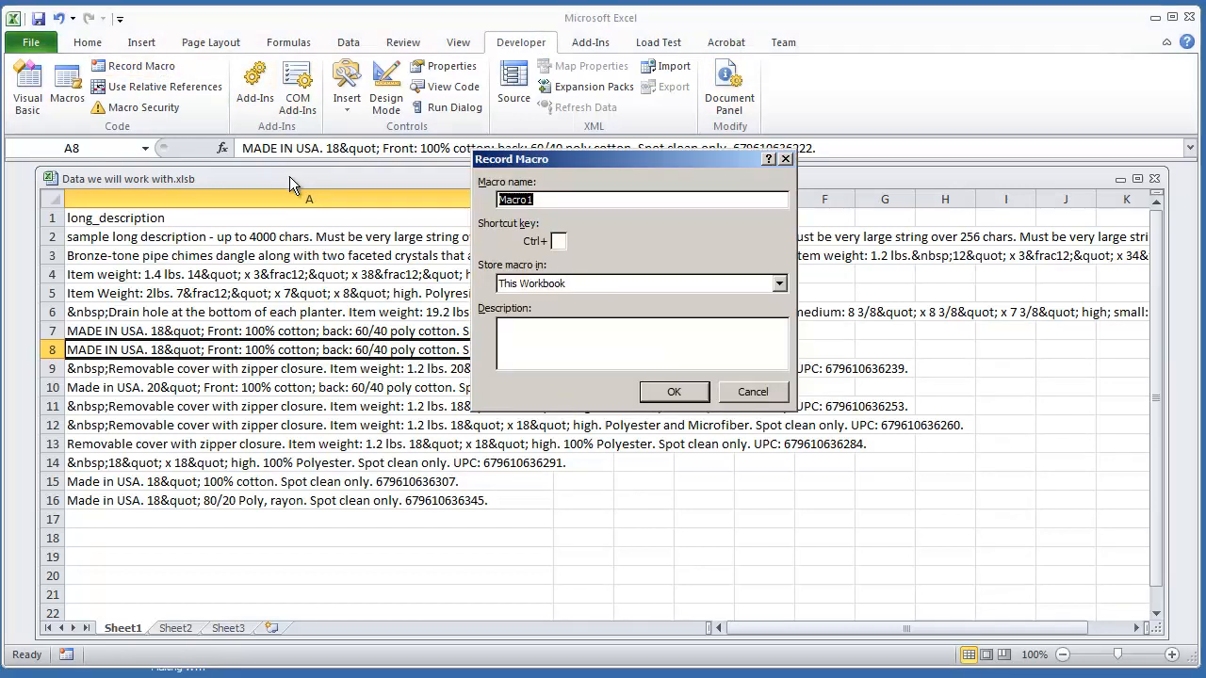
{"action": "type", "text": "Replace"}
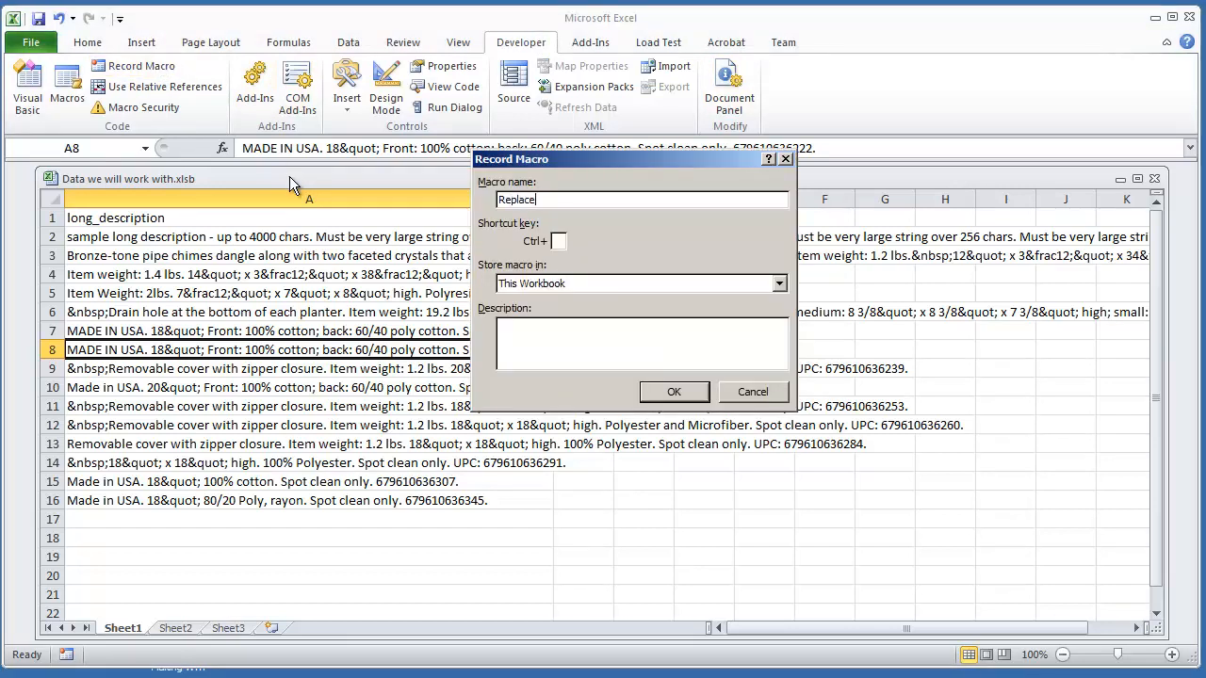
{"action": "type", "text": "Characters"}
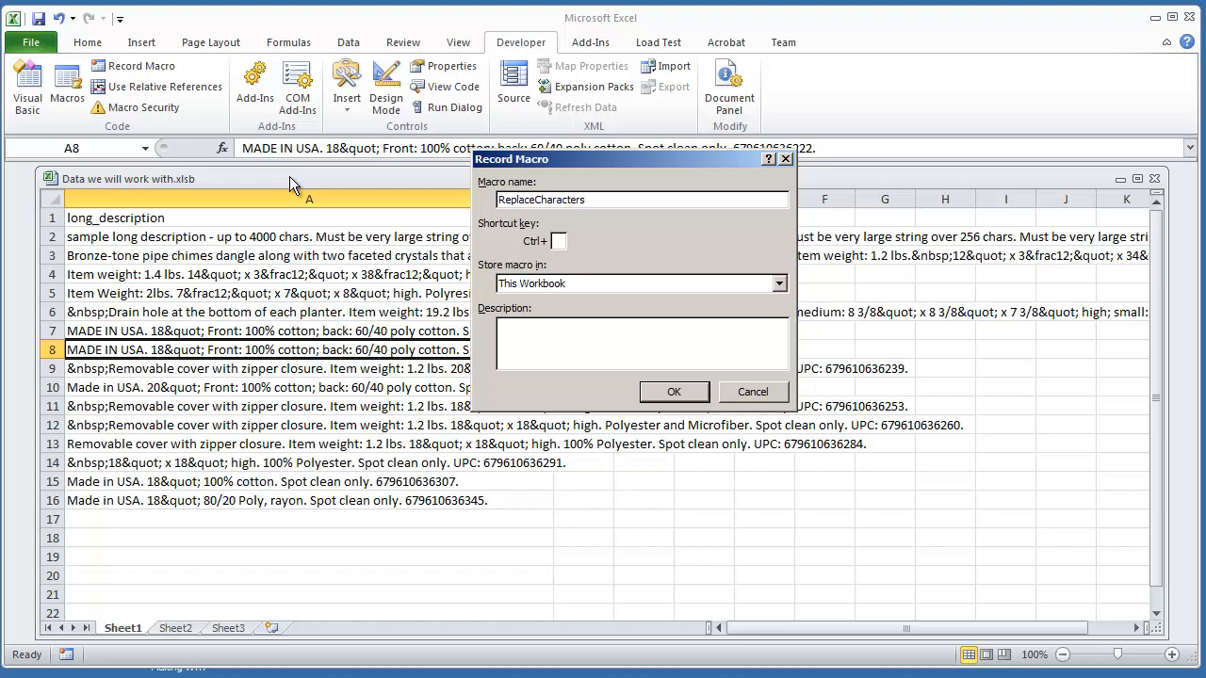
{"action": "left_click", "coordinate": [675, 392]}
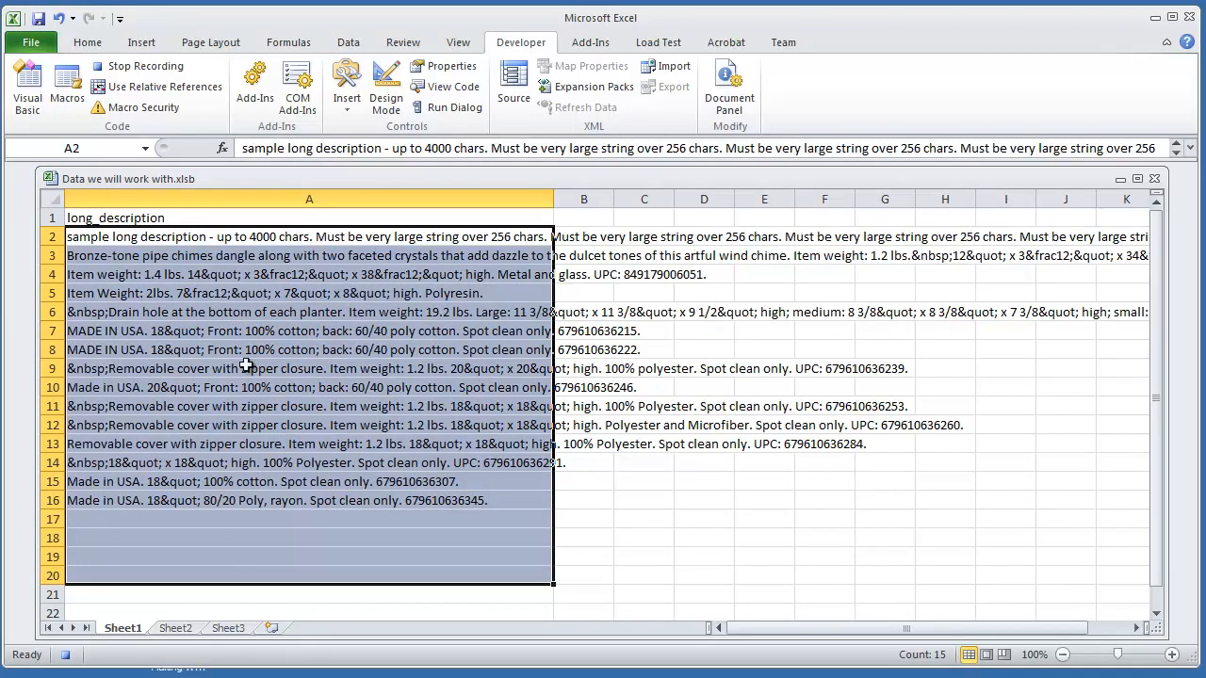
- Replace every &quot; in the selection with a quote mark (33 replacements)
{"action": "key", "text": "ctrl+h"}
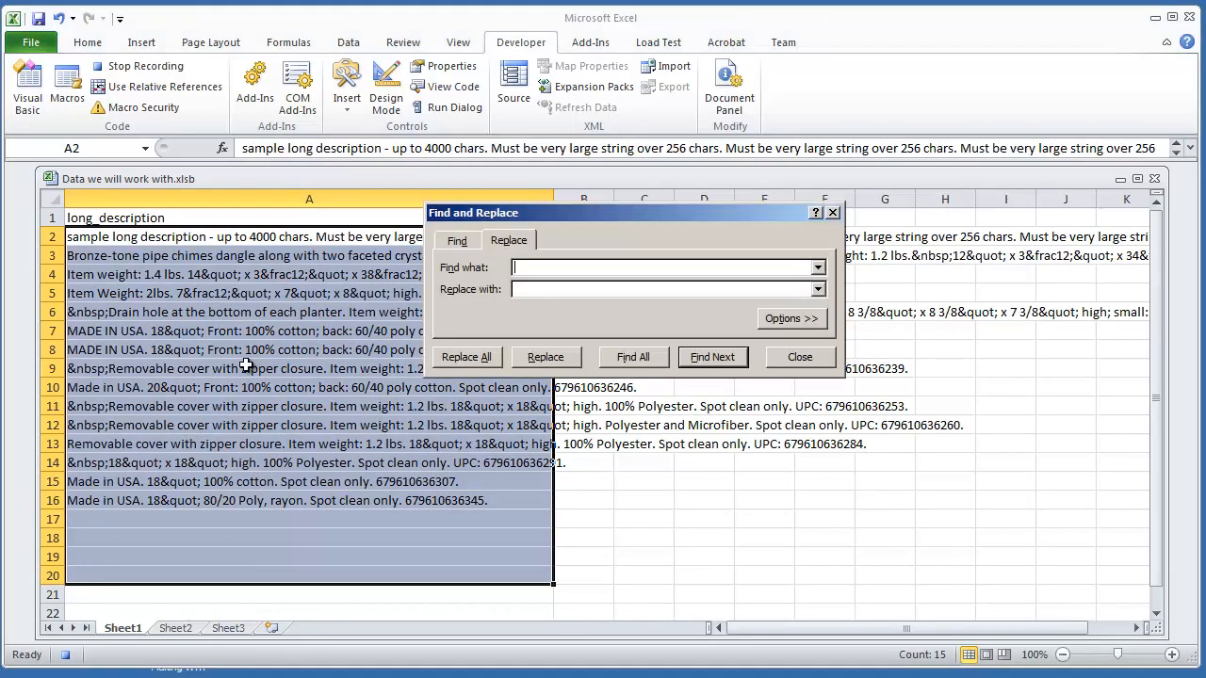
{"action": "mouse_move", "coordinate": [543, 241]}
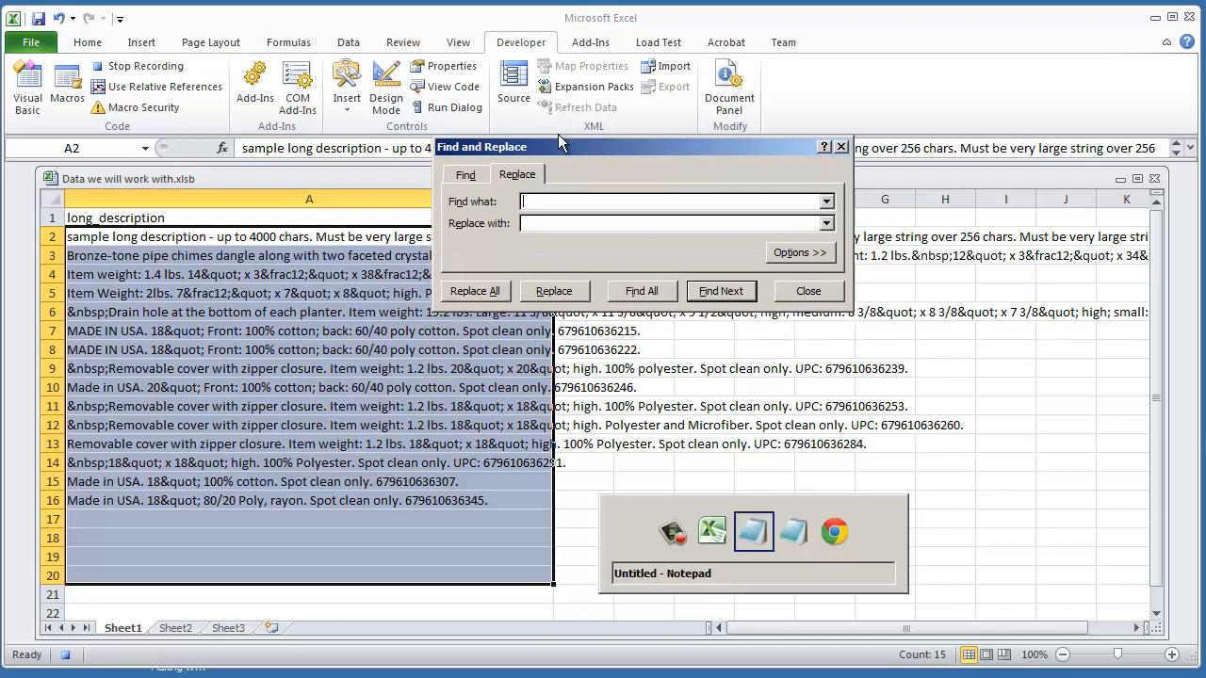
{"action": "left_click", "coordinate": [754, 531]}
{"action": "type", "text": "&quot;"}
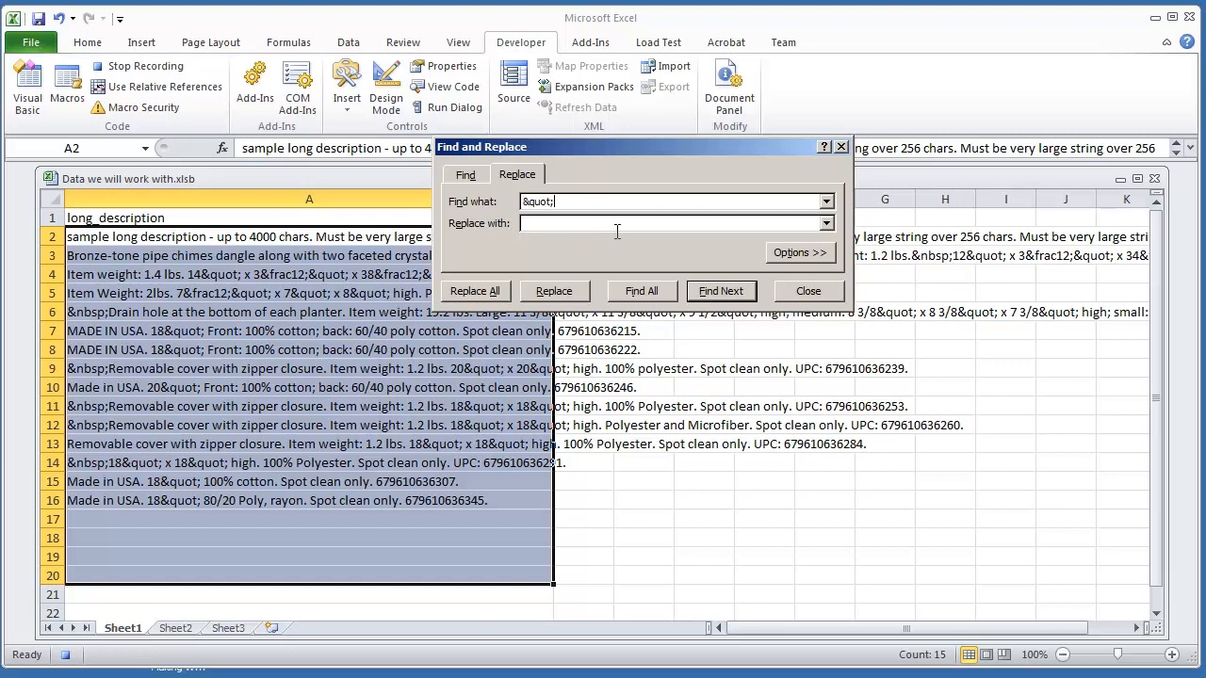
{"action": "type", "text": "\""}
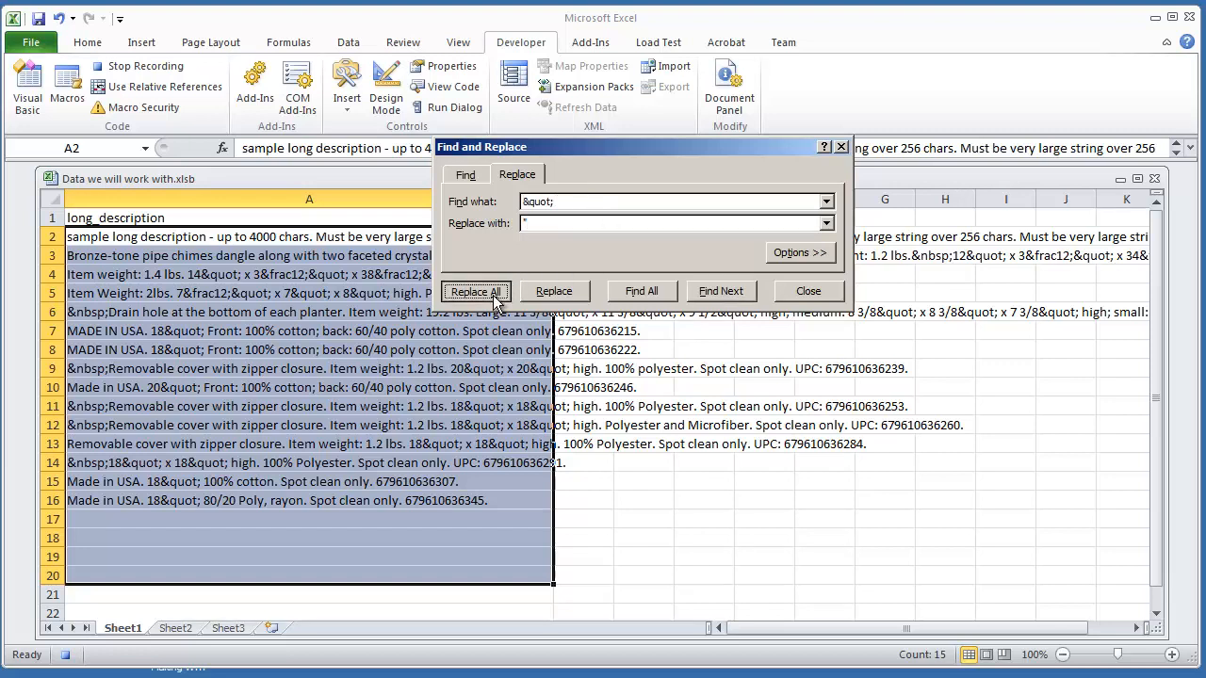
{"action": "left_click", "coordinate": [475, 290]}
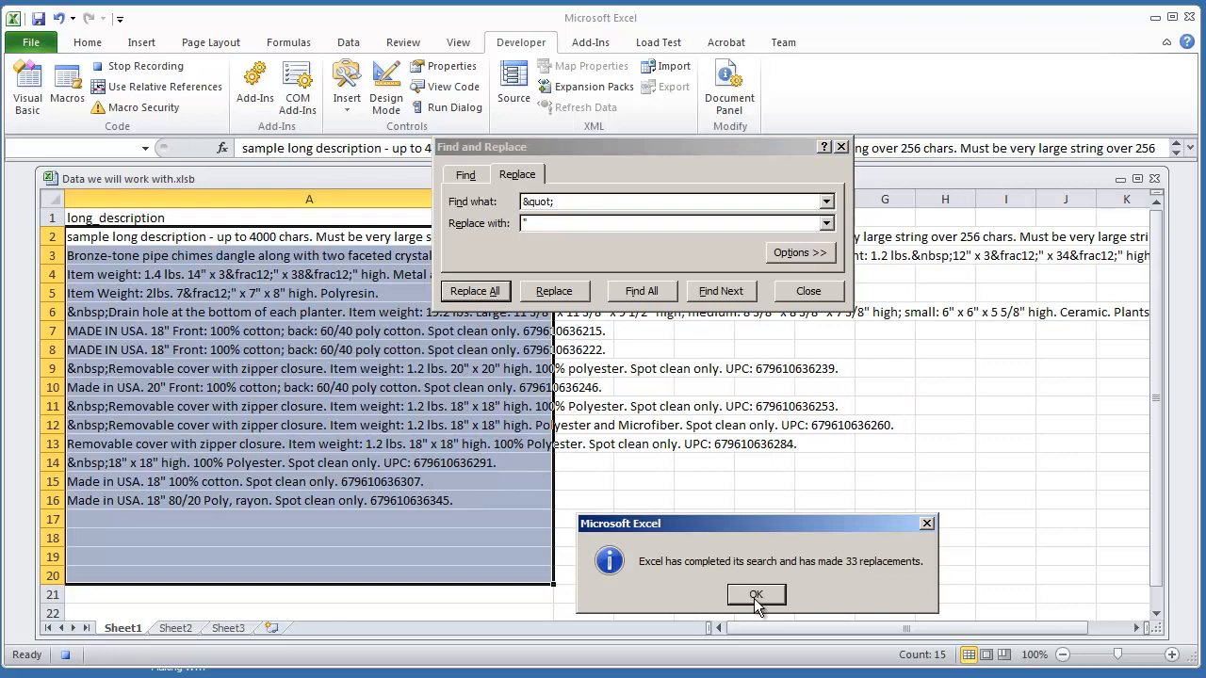
{"action": "left_click", "coordinate": [755, 595]}
{"action": "type", "text": "&nbsp;"}
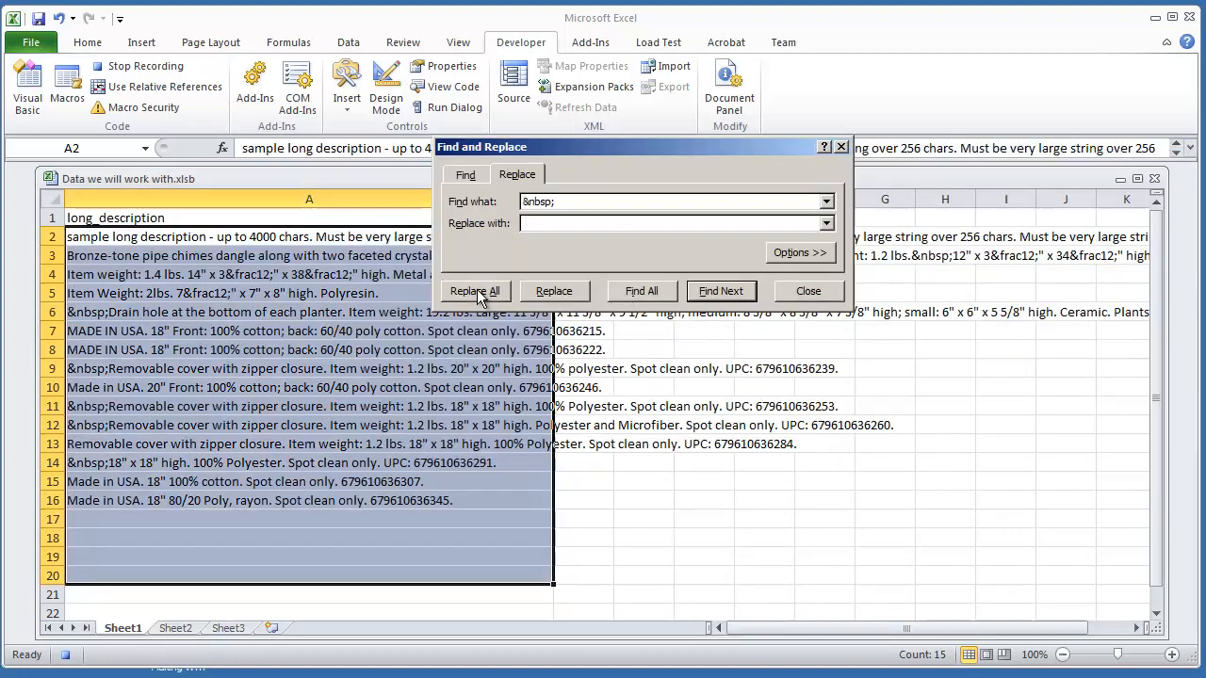
- Replace every &nbsp; with a space (7 replacements), then bring up the ReplaceCharacters code for editing
{"action": "left_click", "coordinate": [475, 290]}
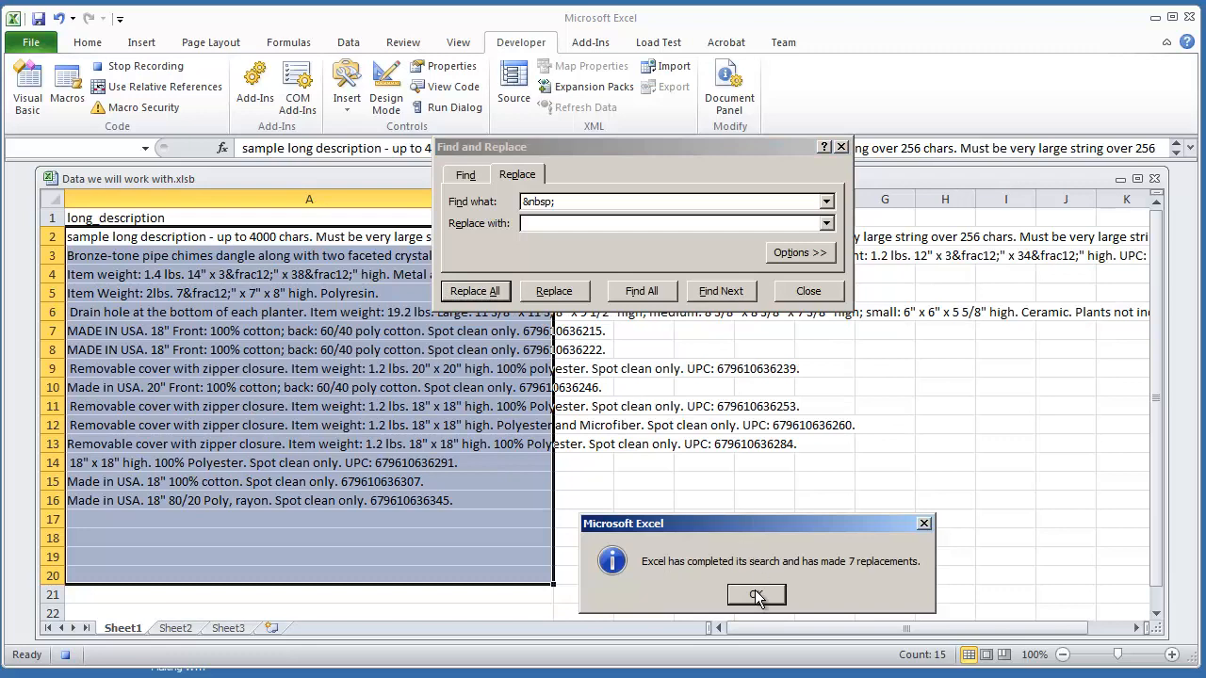
{"action": "left_click", "coordinate": [757, 595]}
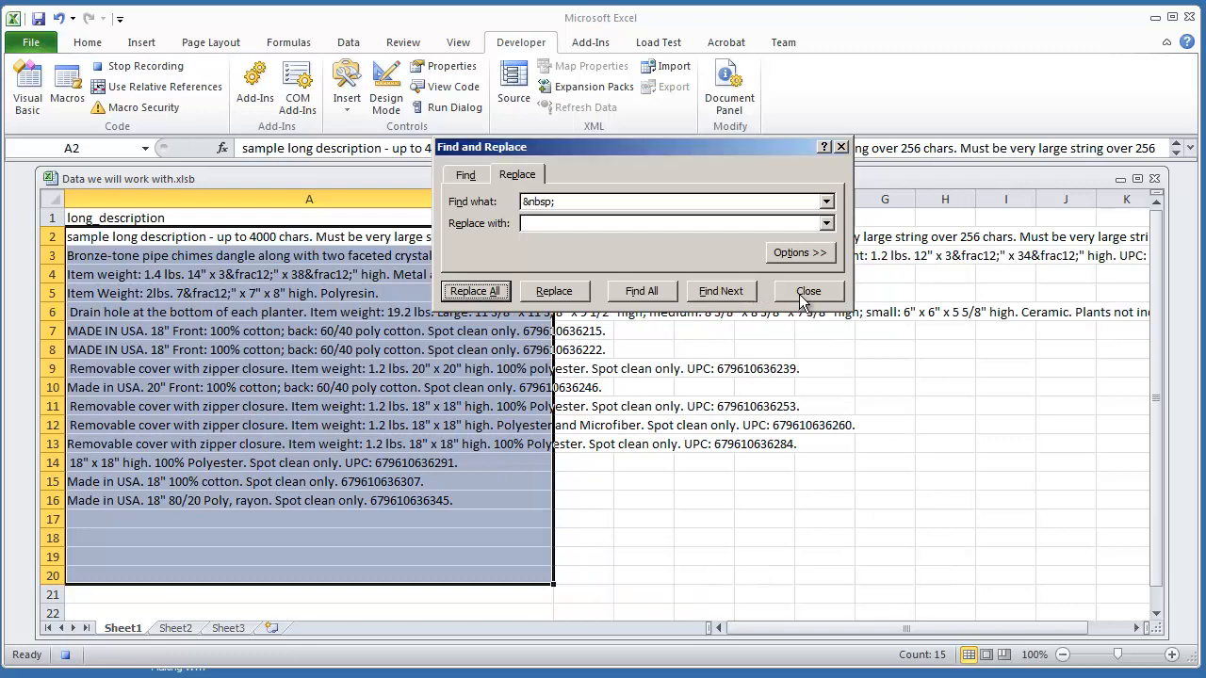
{"action": "left_click", "coordinate": [809, 291]}
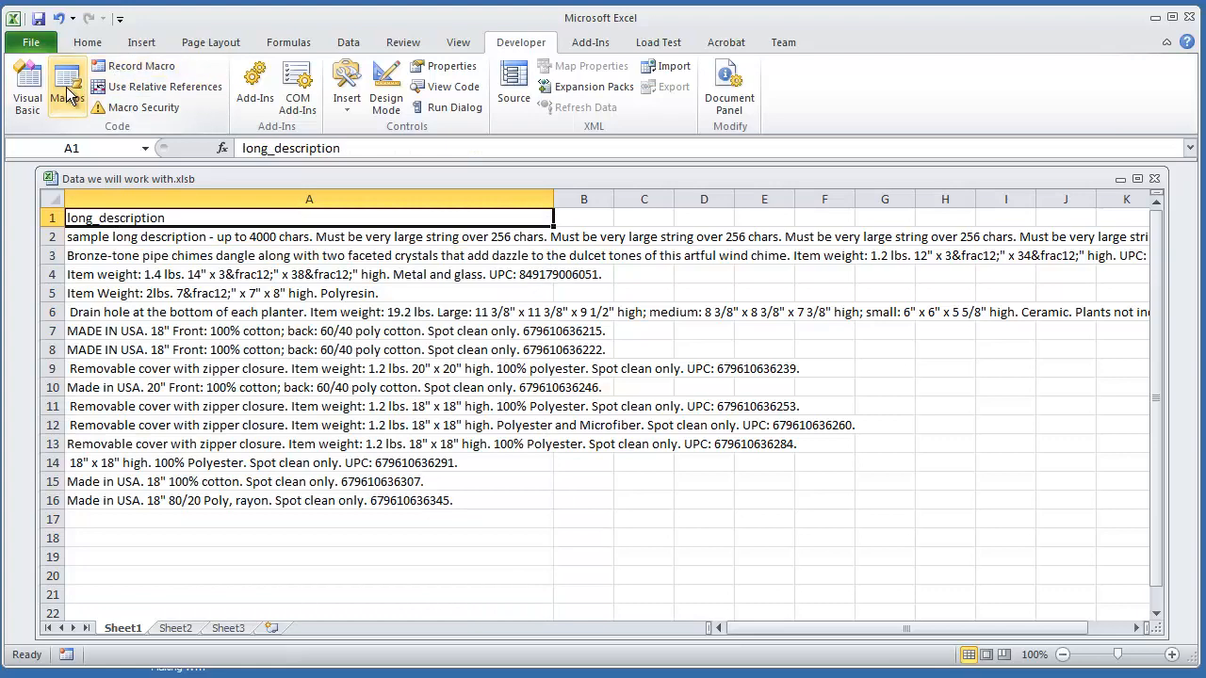
{"action": "left_click", "coordinate": [66, 84]}
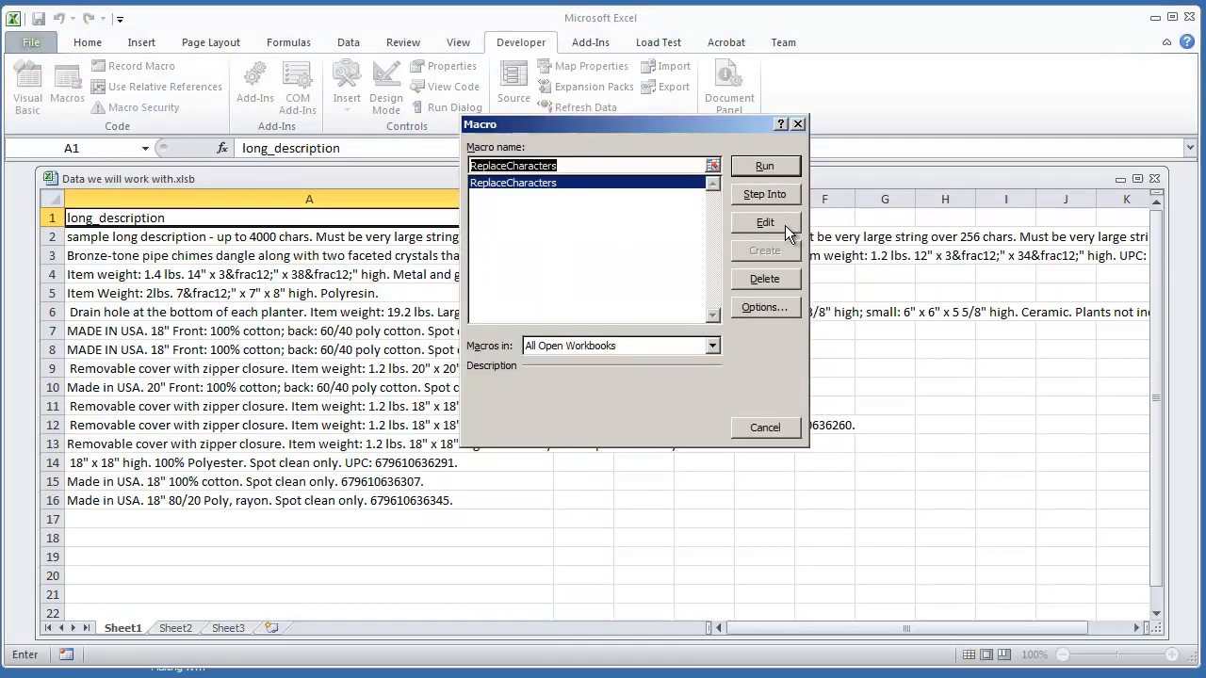
{"action": "left_click", "coordinate": [765, 222]}
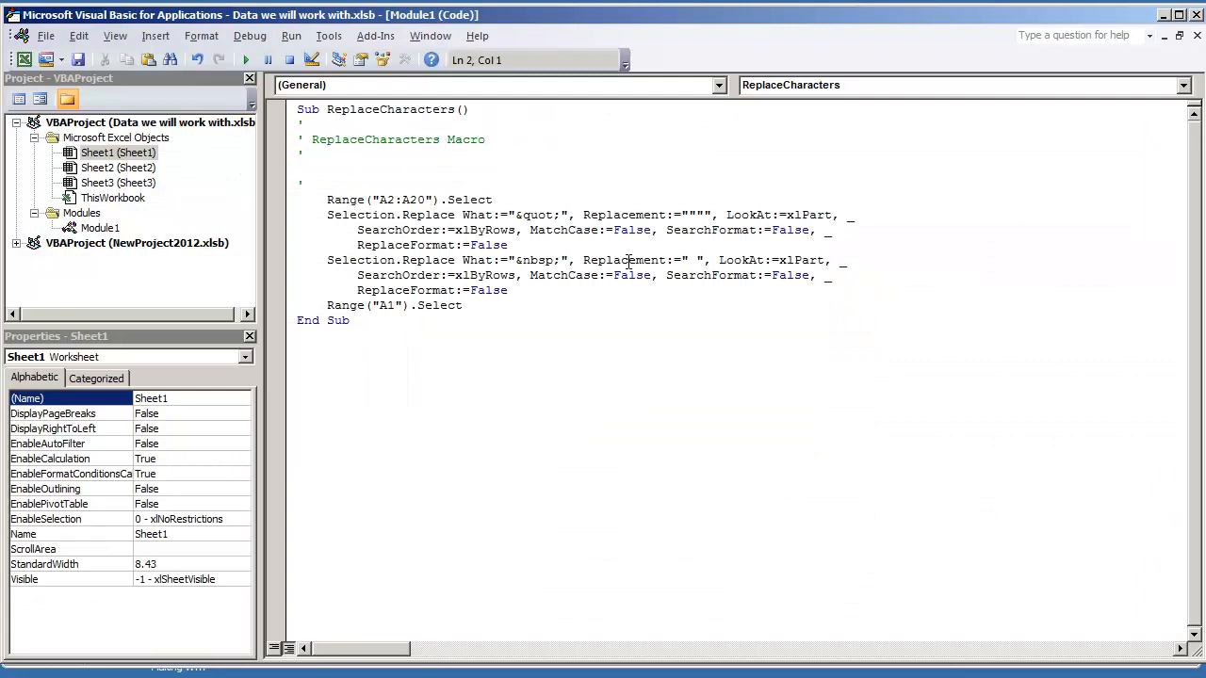
- Add Sheet1.Select and a Sheet1 qualifier to the A2:A20 Range line, clearing the compile error
{"action": "left_click", "coordinate": [98, 228]}
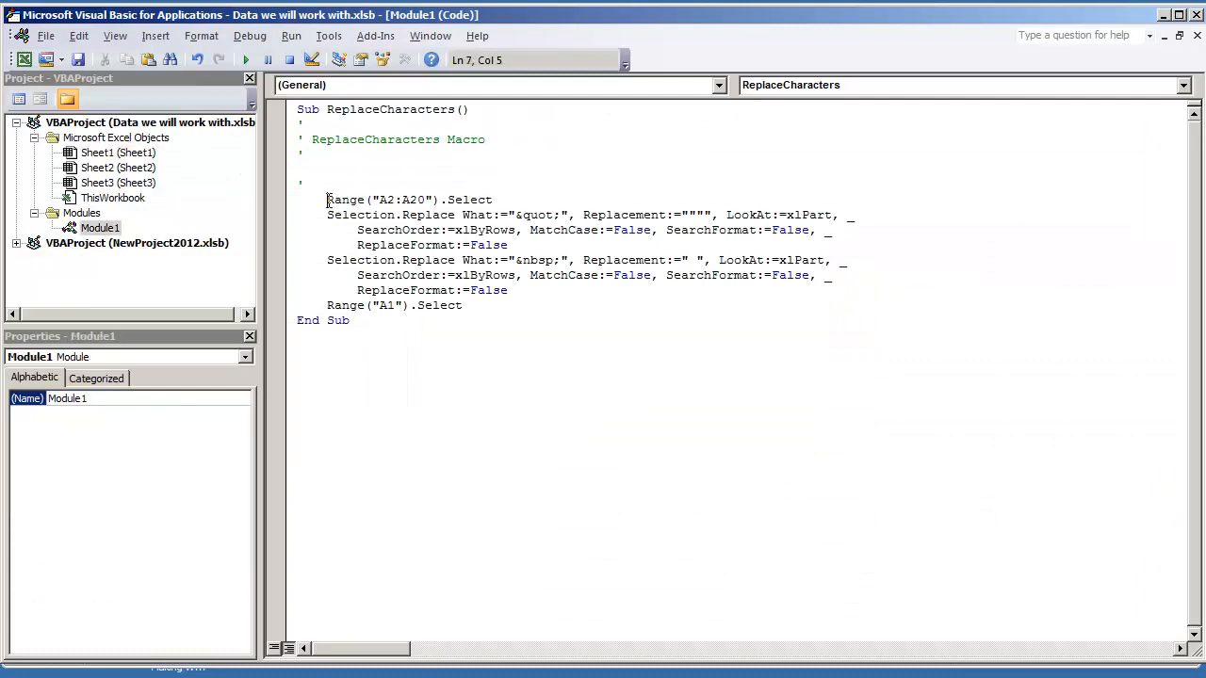
{"action": "left_click_drag", "start_coordinate": [328, 200], "coordinate": [492, 200]}
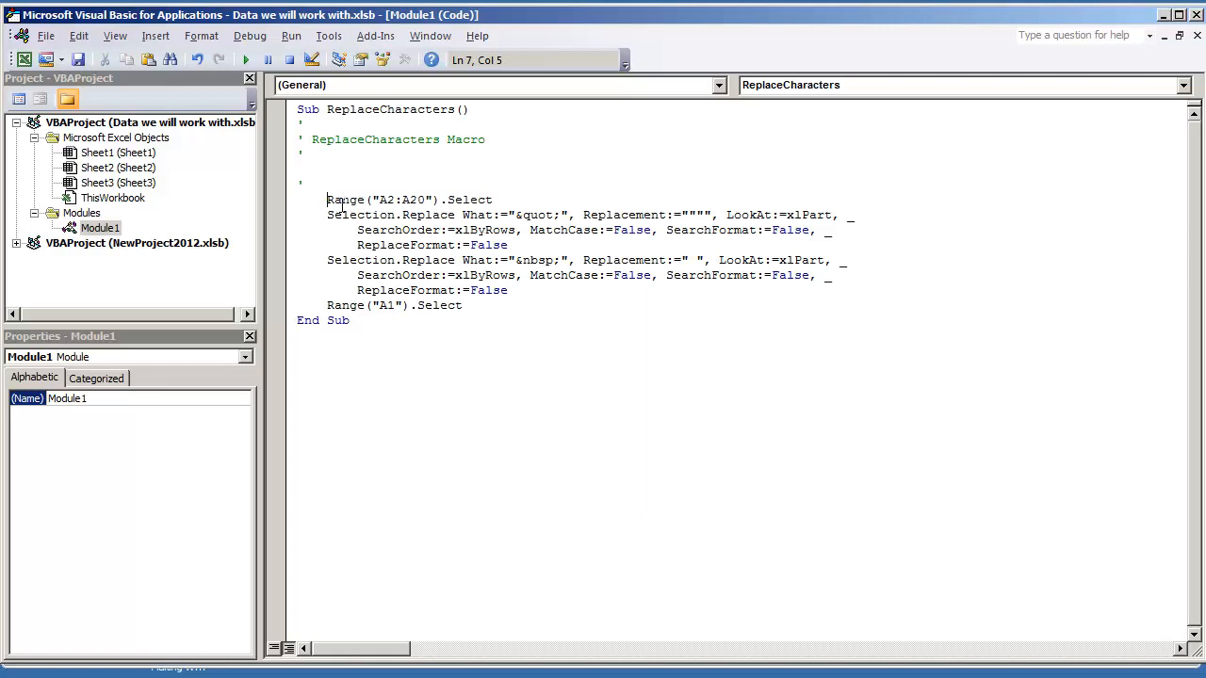
{"action": "type", "text": "Sheet1."}
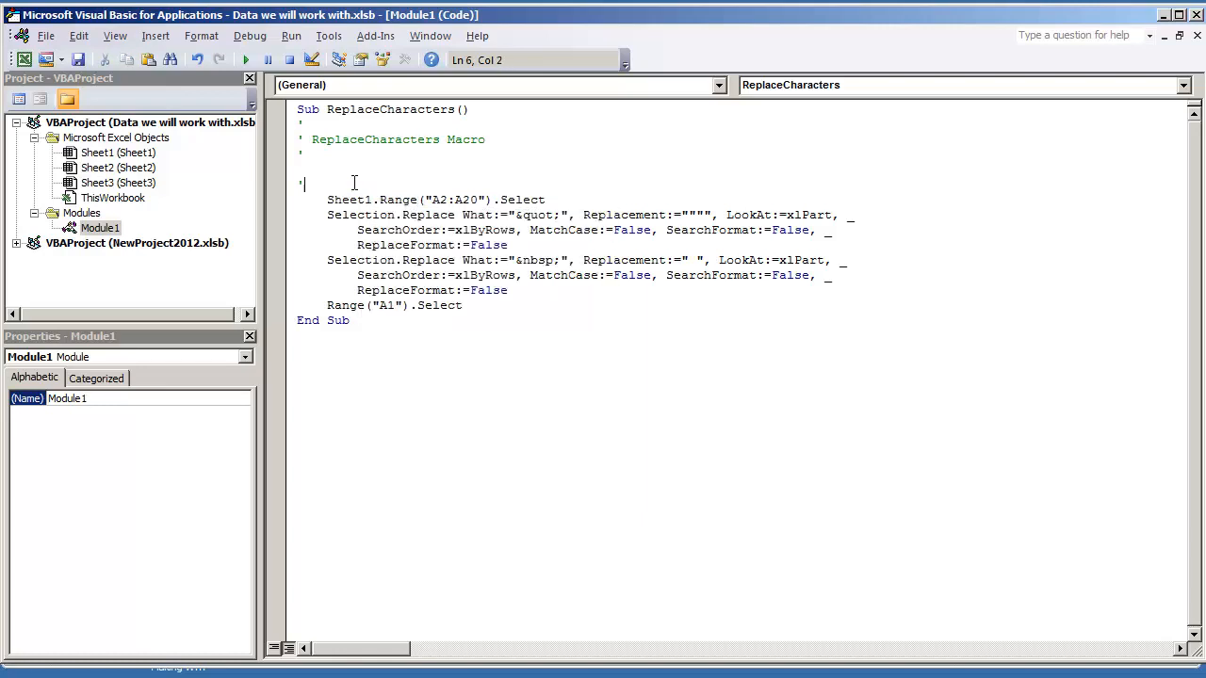
{"action": "type", "text": "Sheet1."}
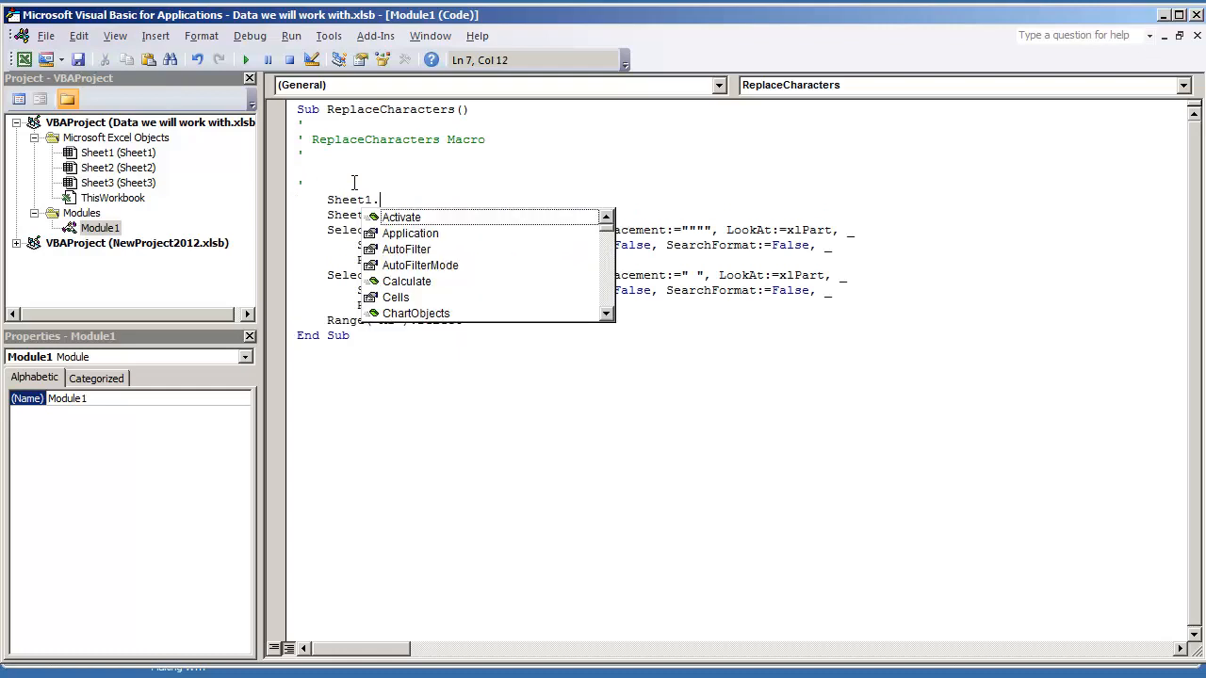
{"action": "type", "text": "Select"}
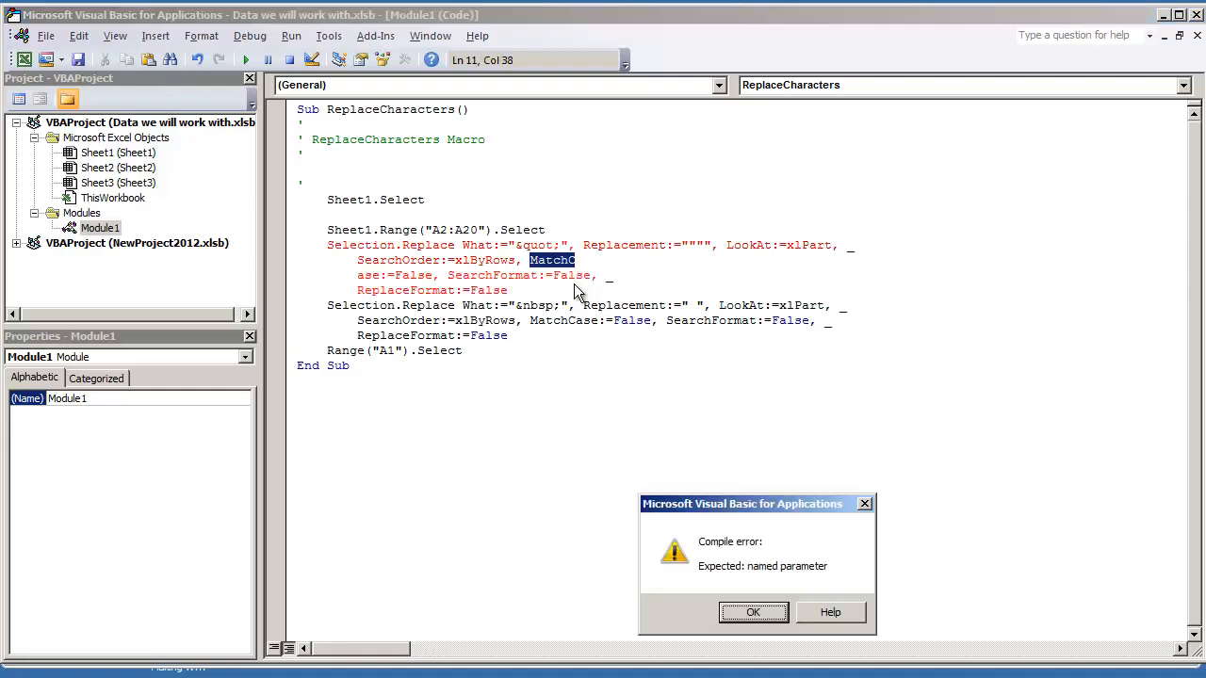
{"action": "left_click", "coordinate": [754, 613]}
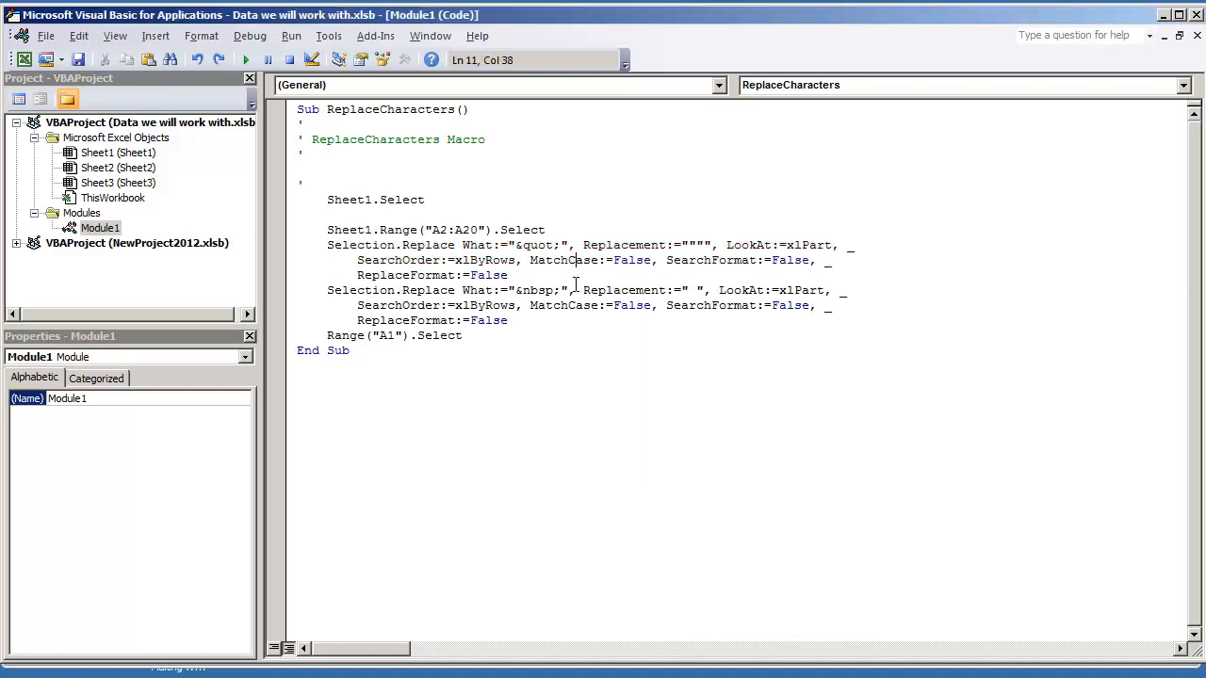
{"action": "key", "text": "Enter"}
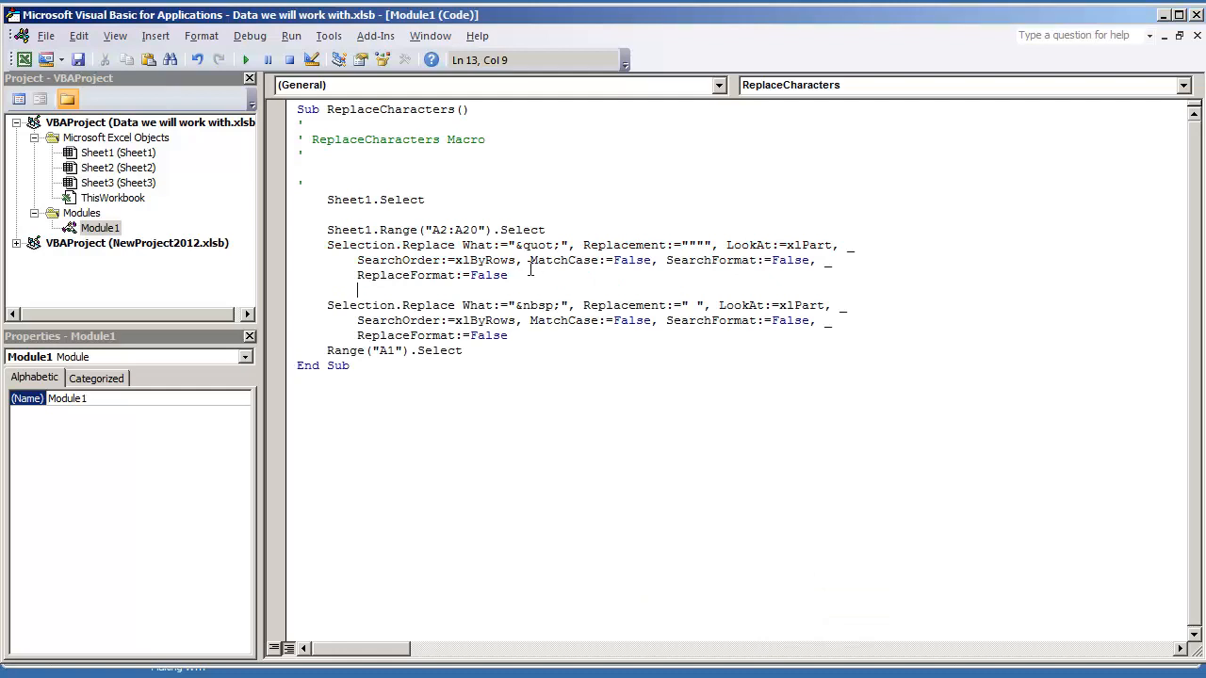
- Mark the first replace statement and highlight its Replace method to review it
{"action": "left_click_drag", "start_coordinate": [328, 245], "coordinate": [507, 275]}
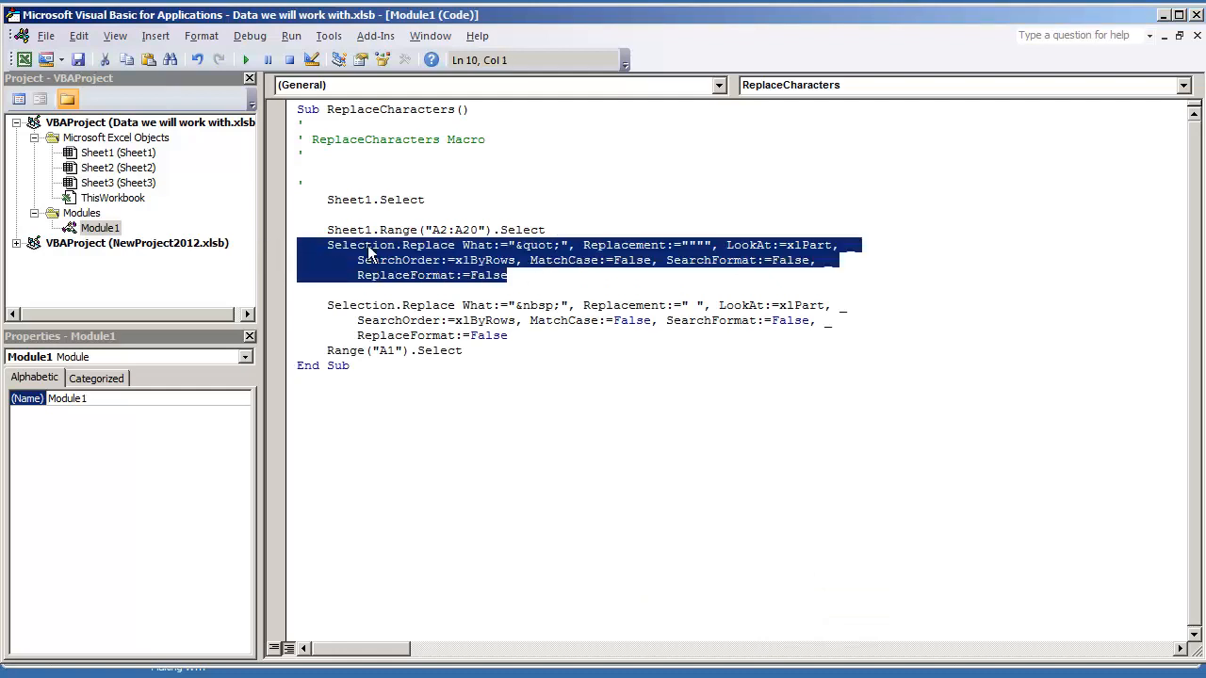
{"action": "left_click", "coordinate": [509, 275]}
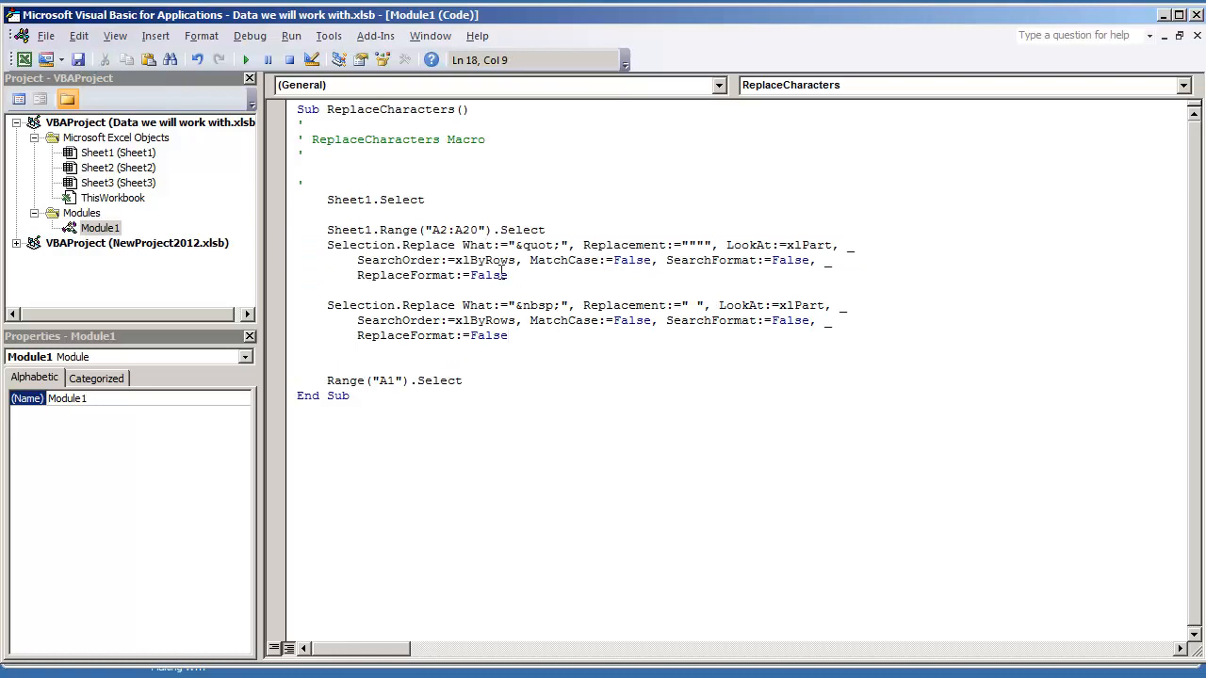
{"action": "mouse_move", "coordinate": [418, 245]}
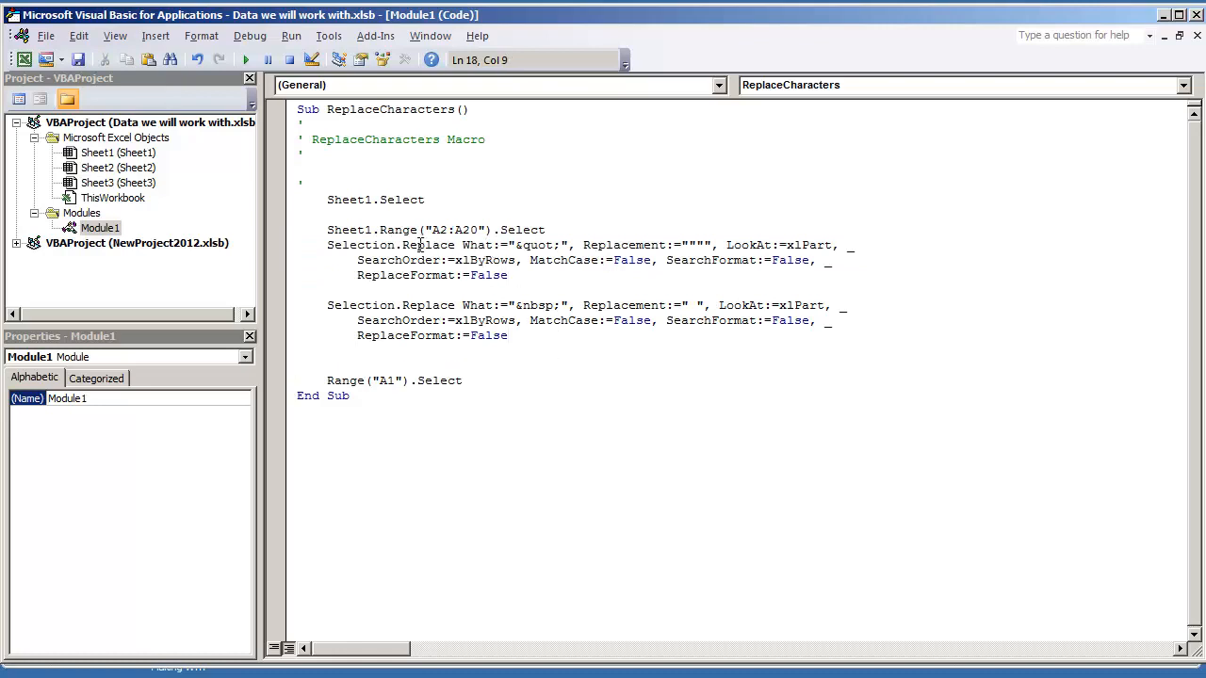
{"action": "double_click", "coordinate": [426, 245]}
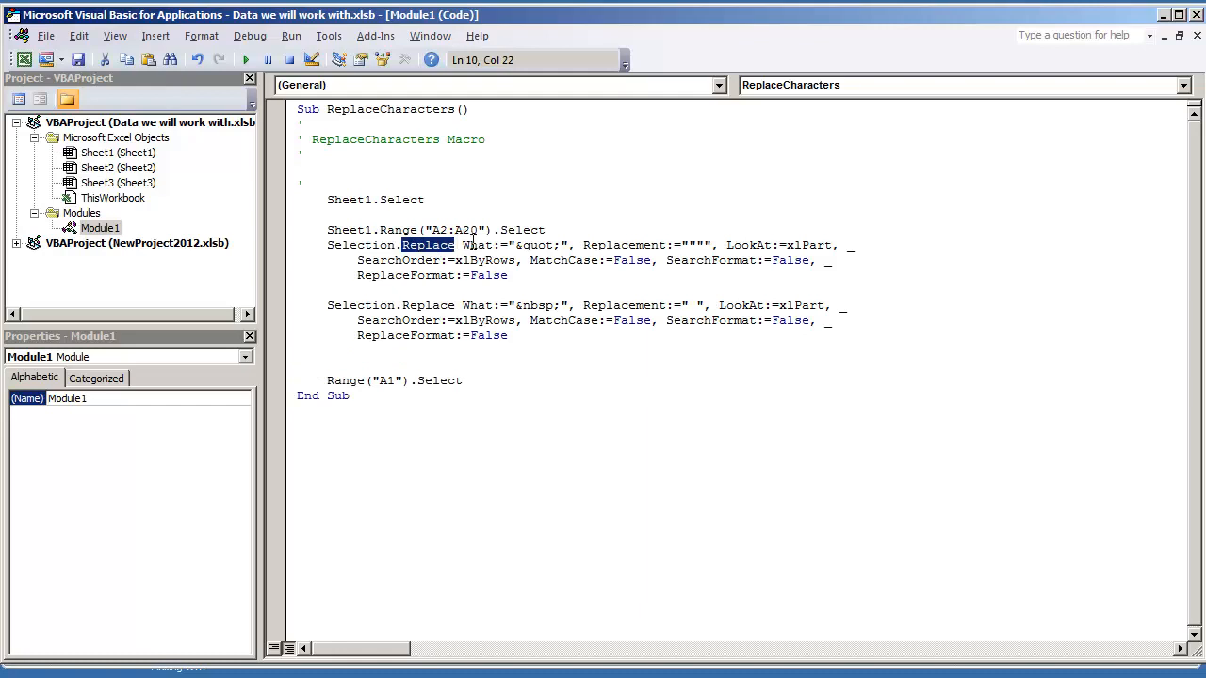
{"action": "double_click", "coordinate": [537, 245]}
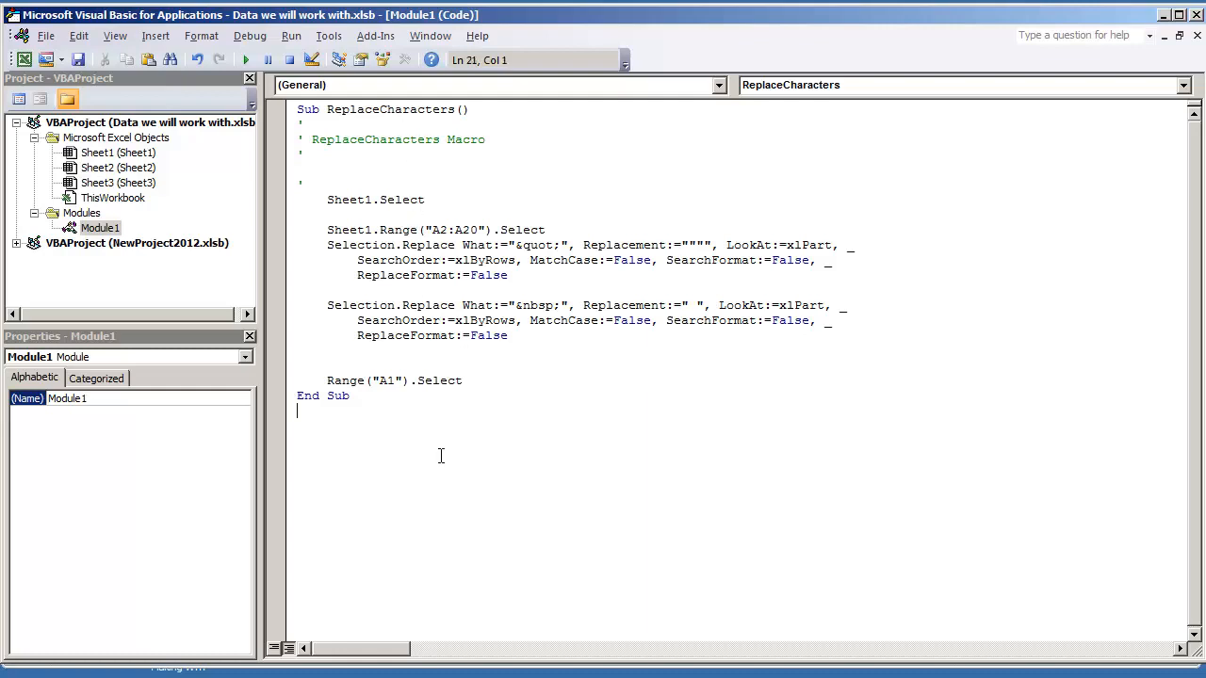
- Declare a new Sub ReplaceCharacters_ManualVBA() below the recorded macro
{"action": "type", "text": "Sub"}
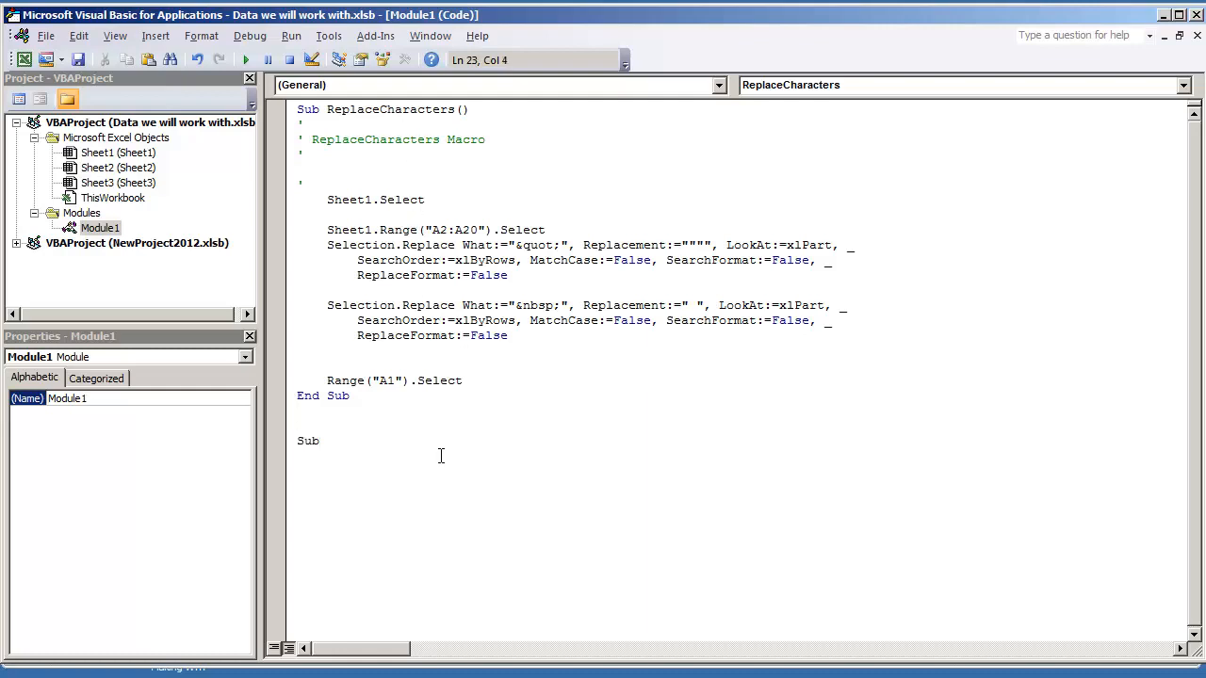
{"action": "type", "text": "Replace"}
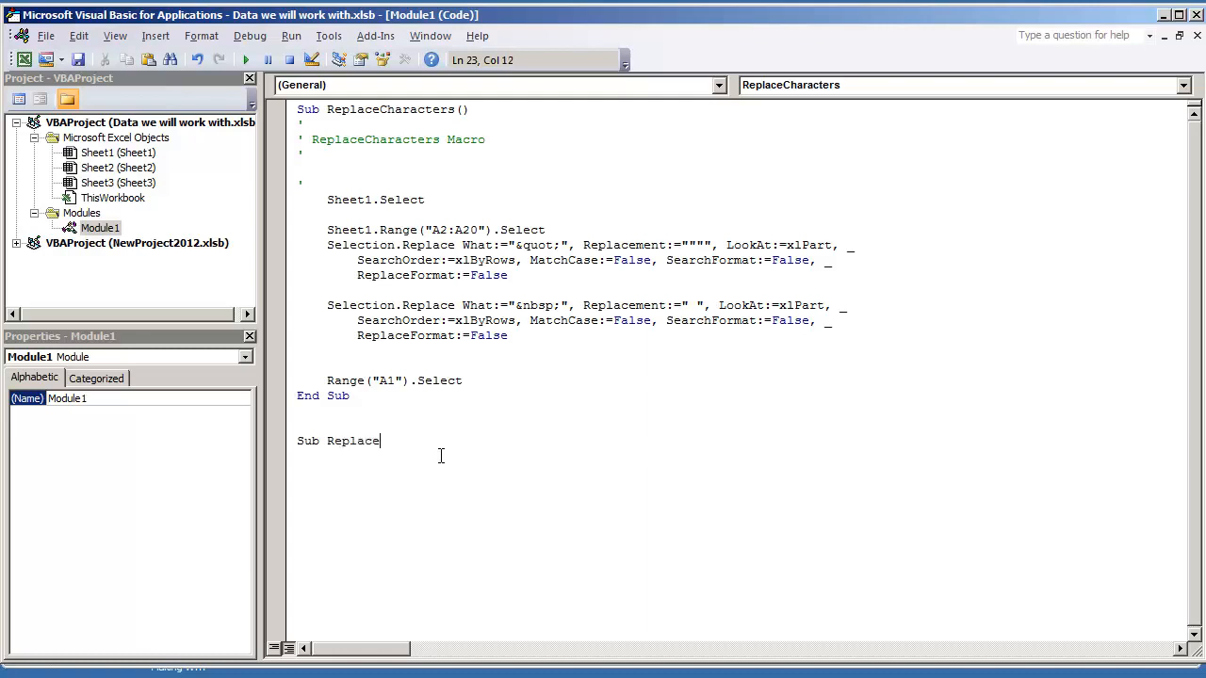
{"action": "type", "text": "Characters("}
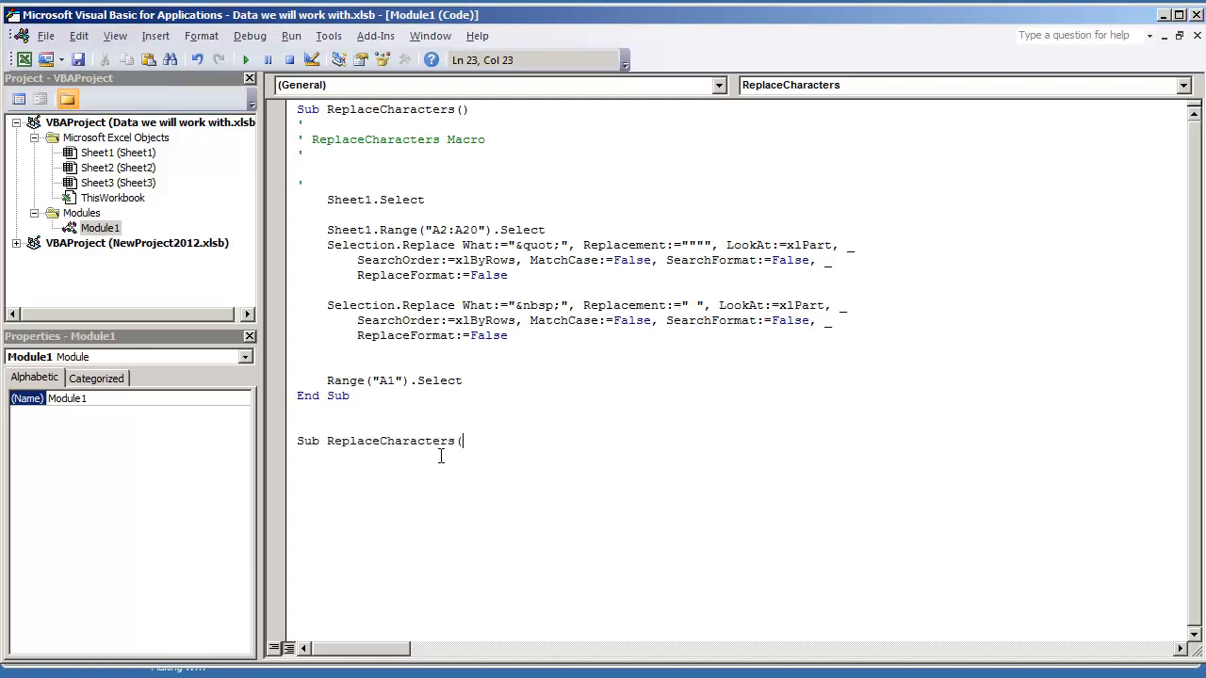
{"action": "type", "text": "_Manu"}
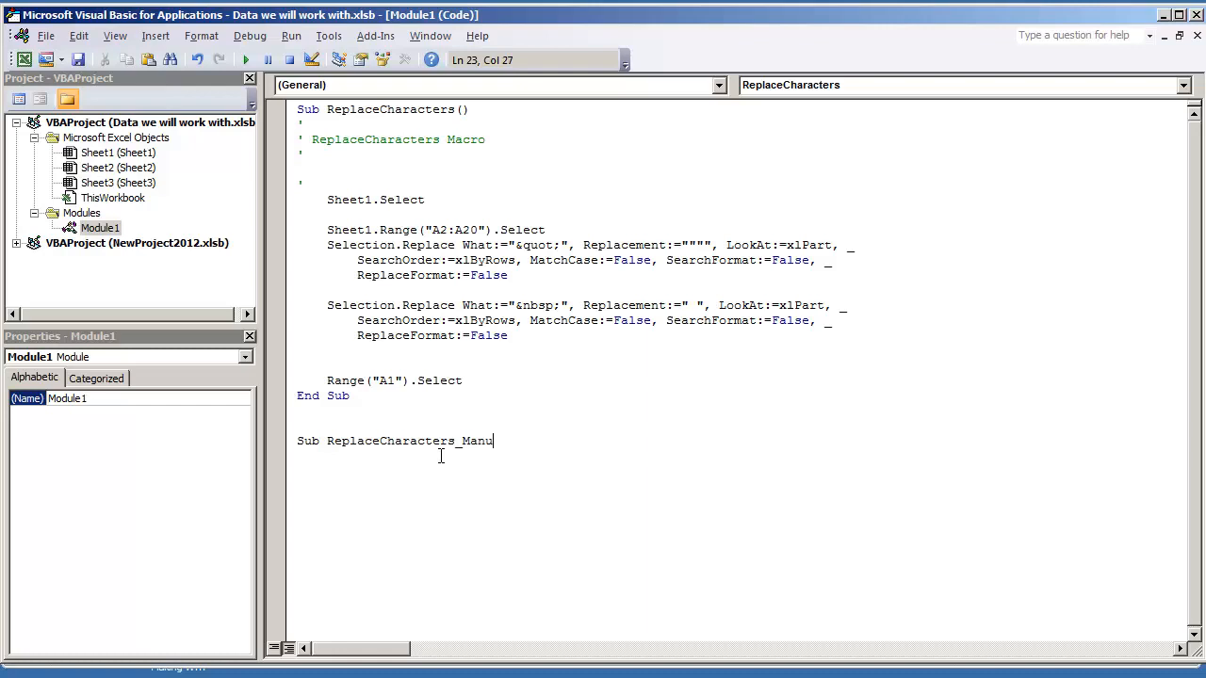
{"action": "type", "text": "alVBA"}
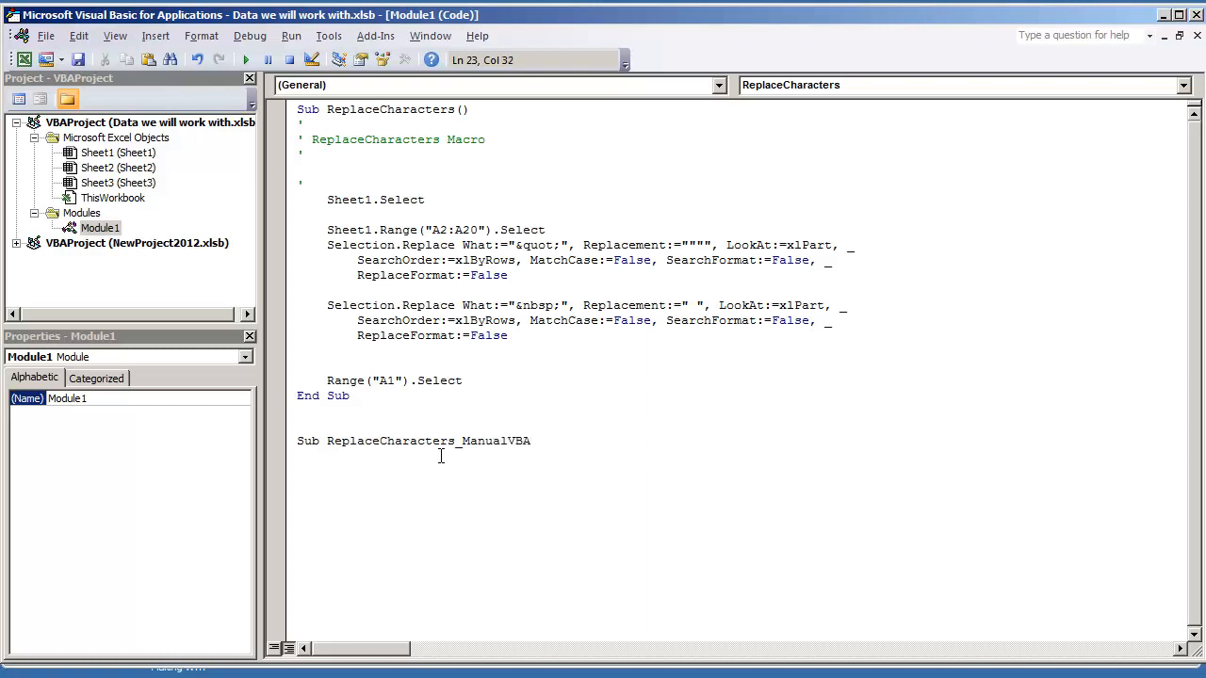
{"action": "key", "text": "Enter"}
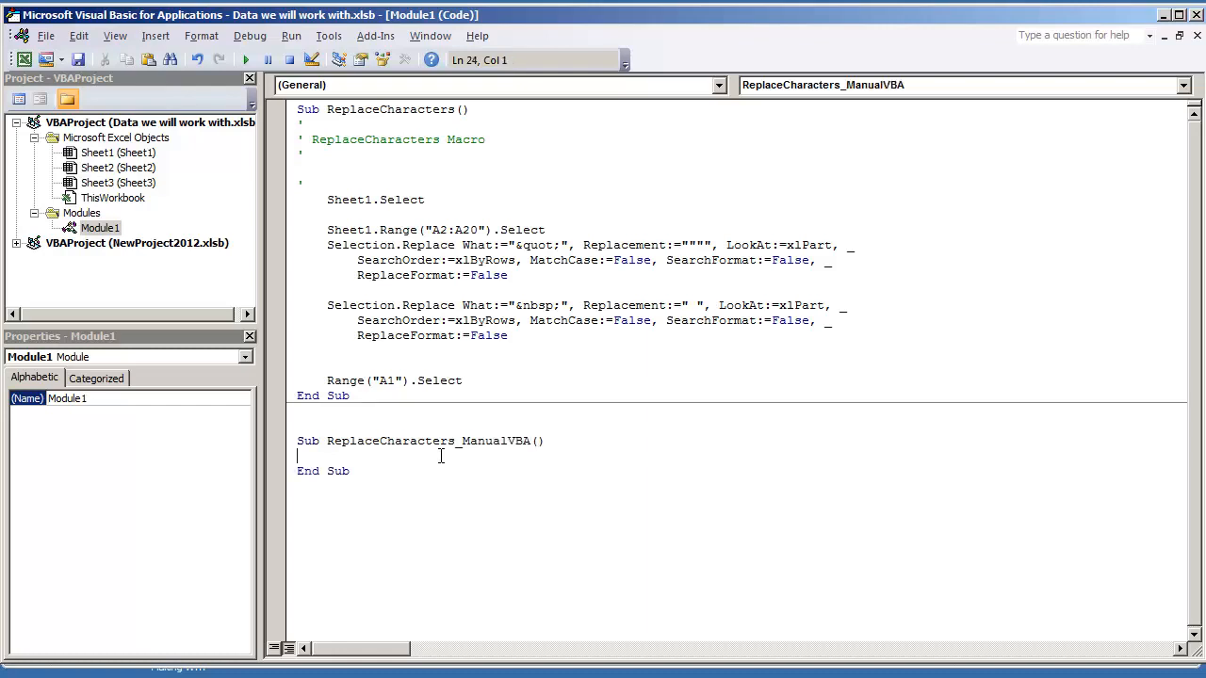
- Write row_number = 1, its increment, and read Sheets Range("A" & row_number) into the_description
{"action": "type", "text": "s"}
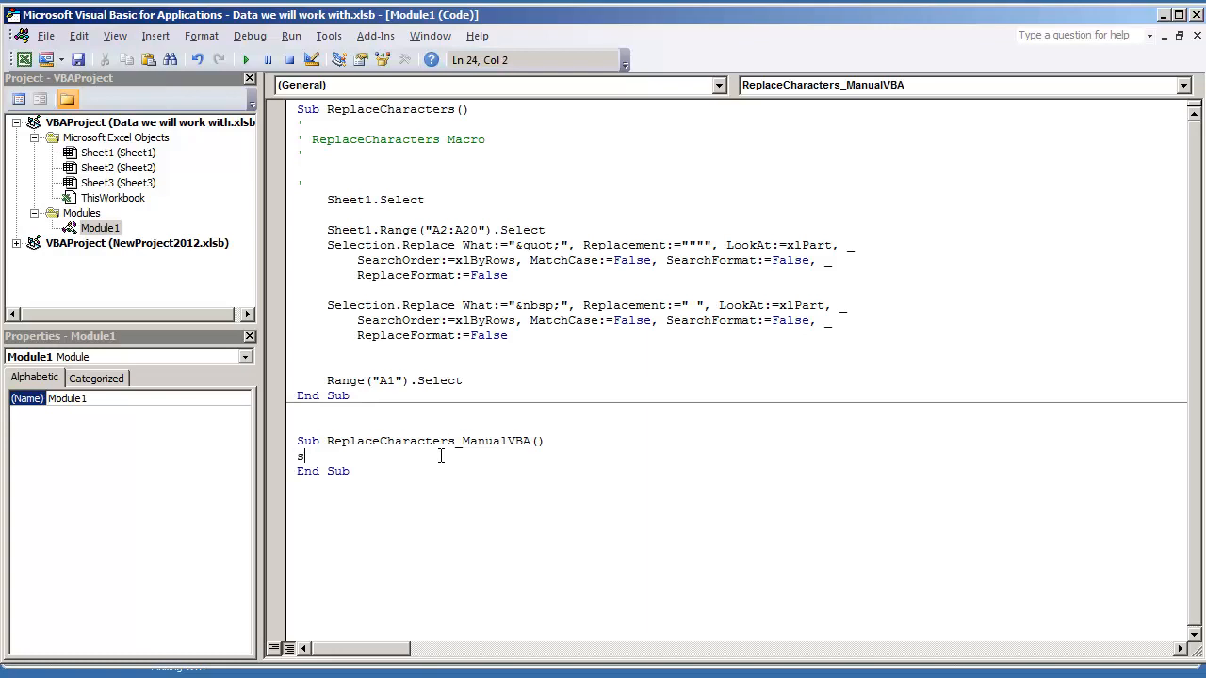
{"action": "type", "text": "row_number ="}
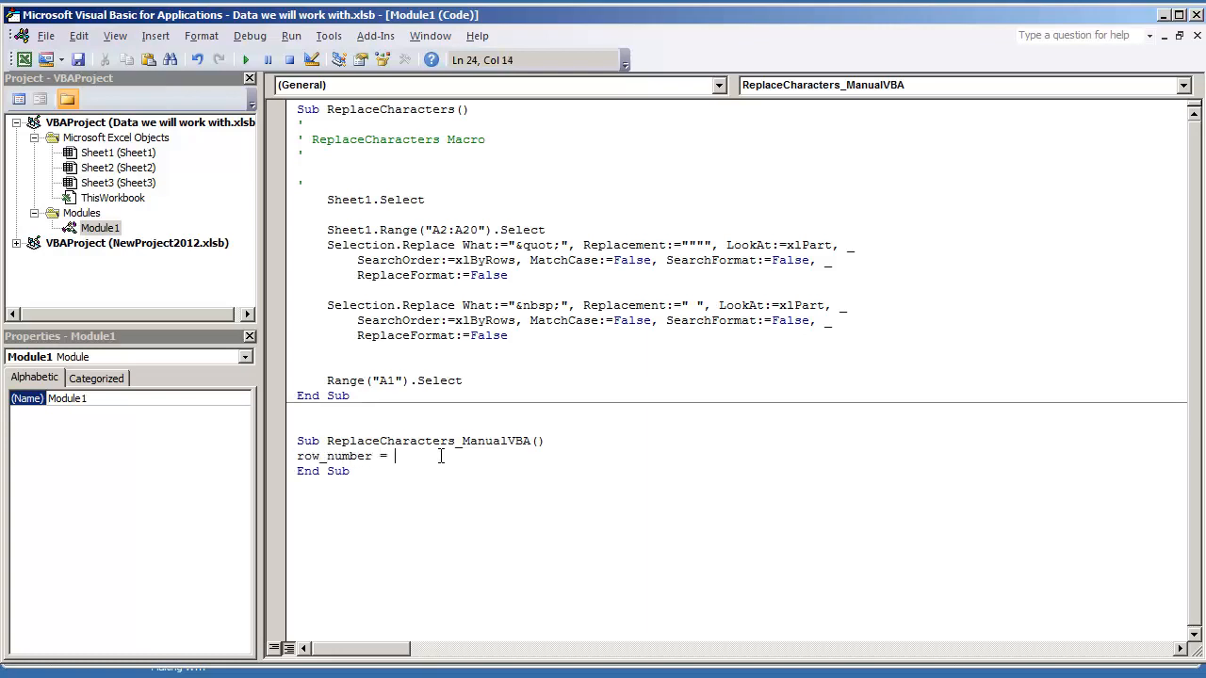
{"action": "type", "text": "1"}
{"action": "type", "text": "DoEvents"}
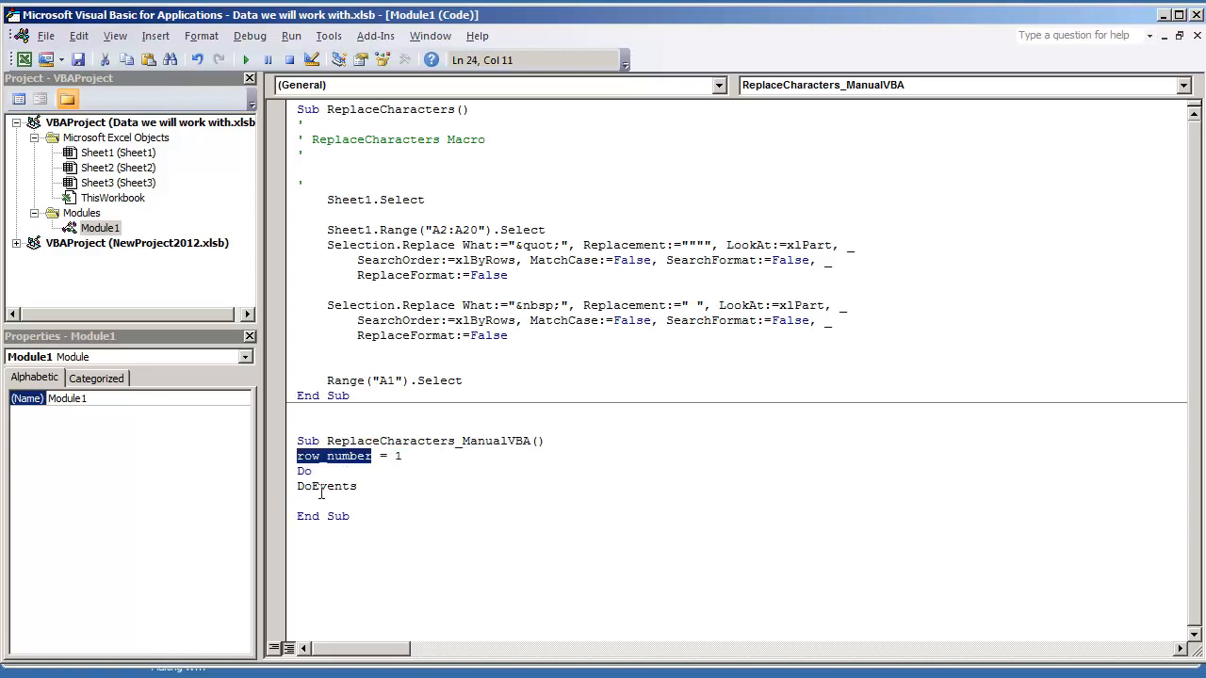
{"action": "type", "text": "row_number = row_number + 1"}
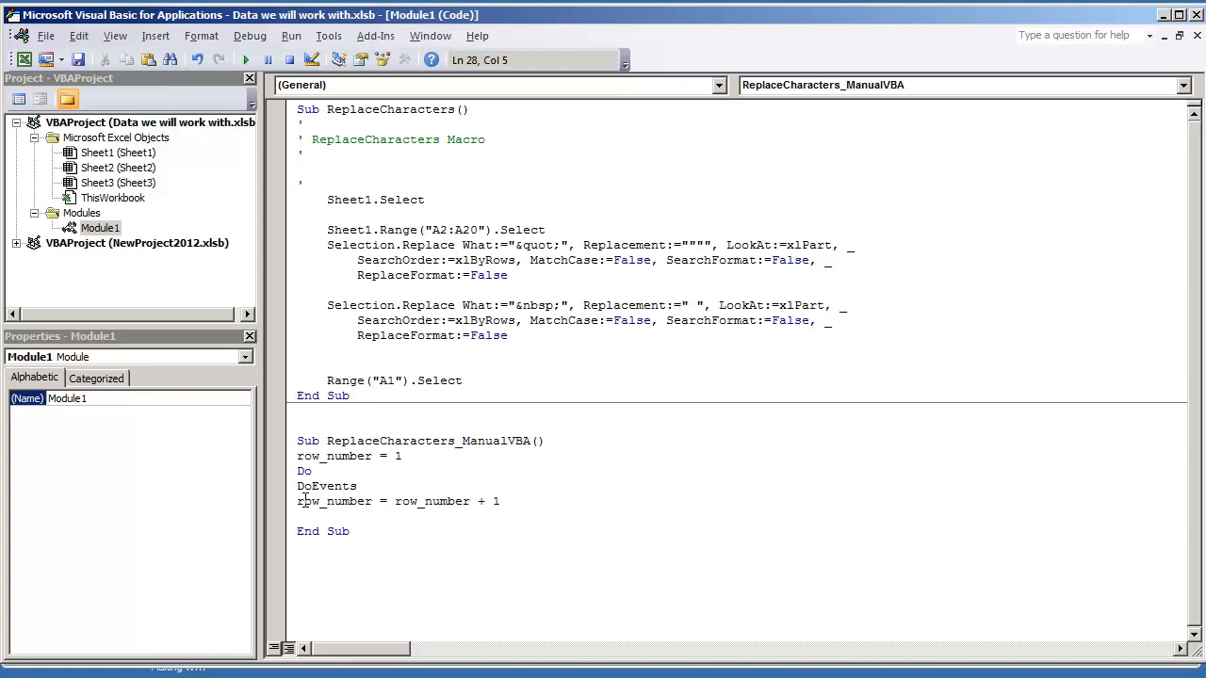
{"action": "type", "text": "Sheets"}
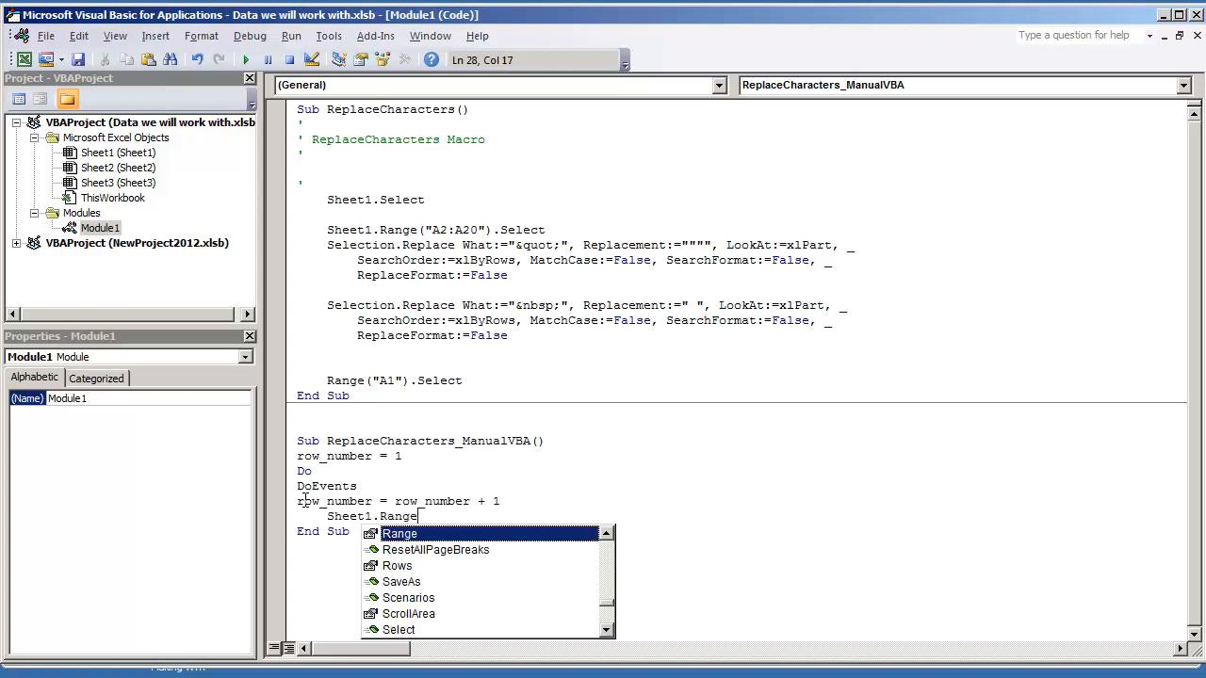
{"action": "type", "text": "(\"A"}
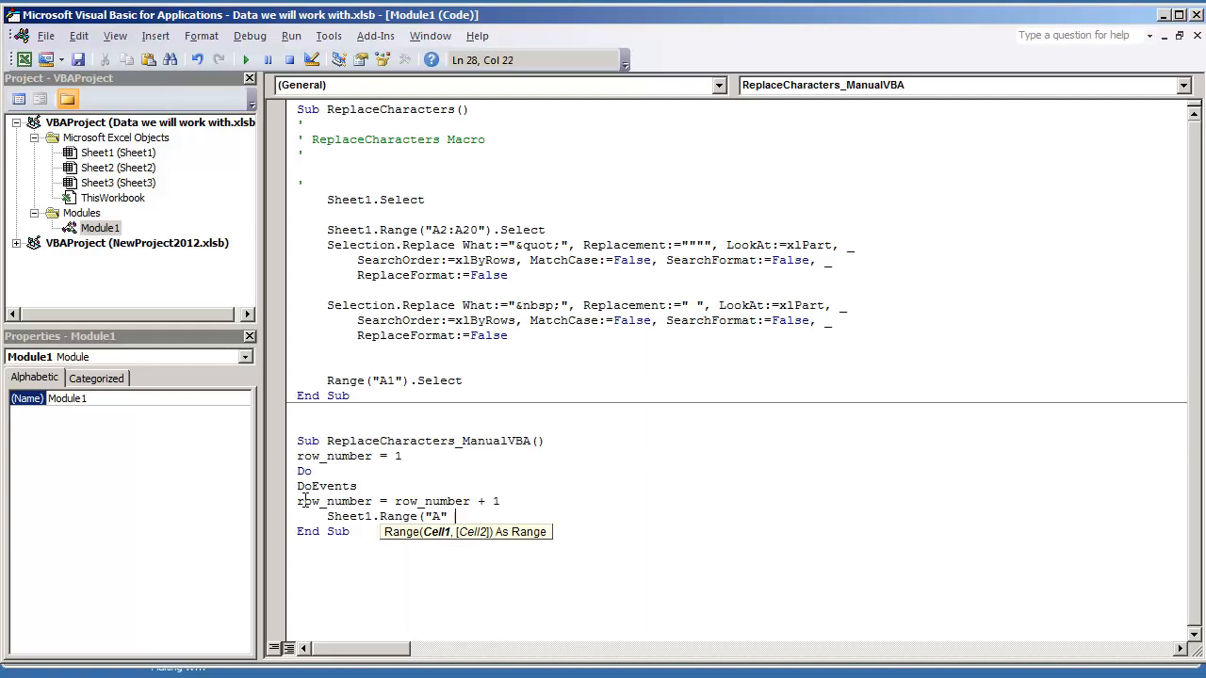
{"action": "type", "text": "& row_number"}
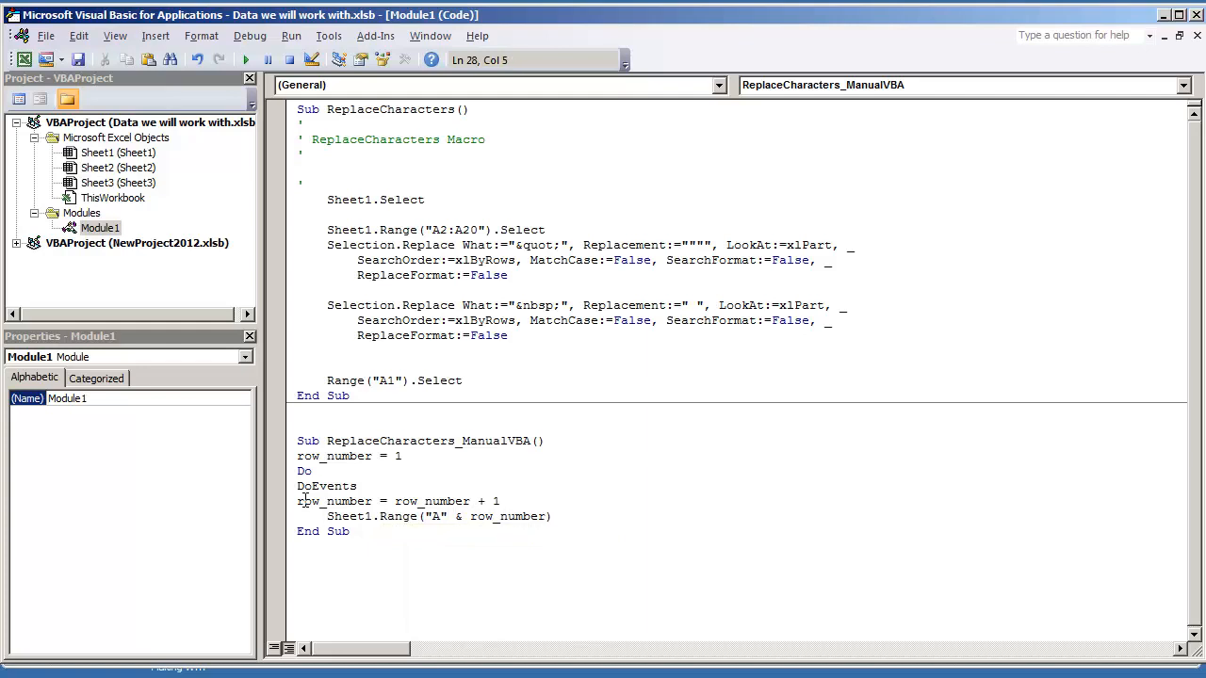
{"action": "type", "text": "the_description ="}
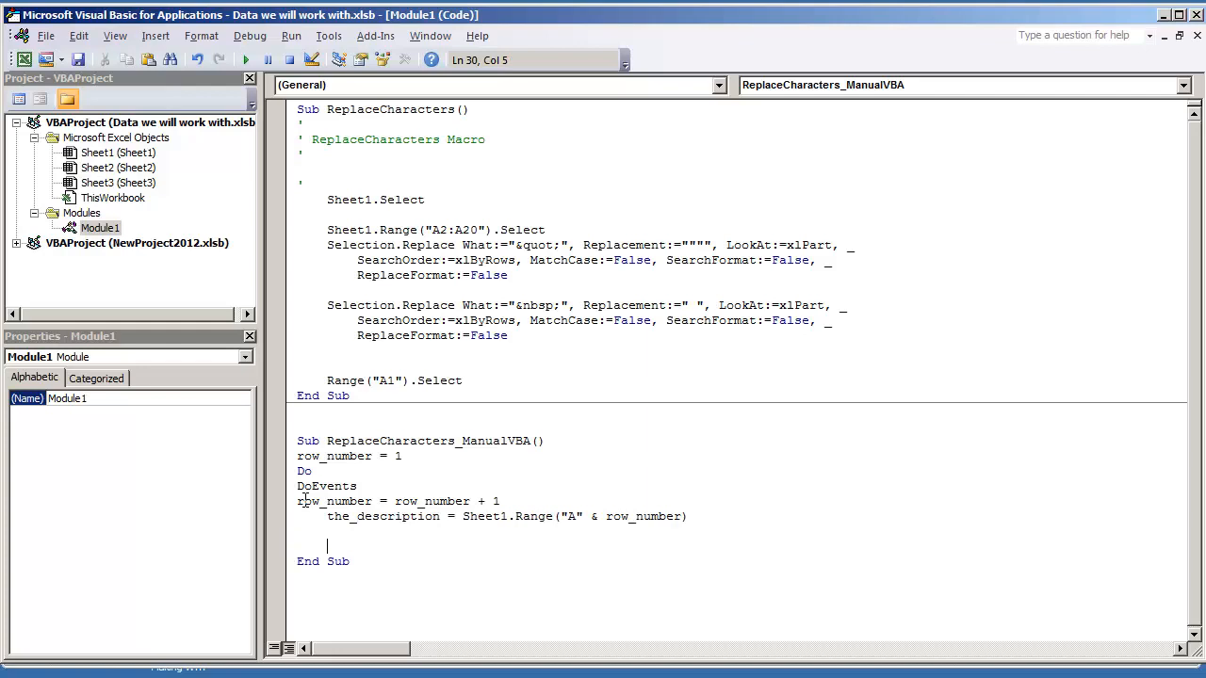
- Write the_description = Replace(the_description, "&quot;", chr( as a partial replace line
{"action": "double_click", "coordinate": [383, 516]}
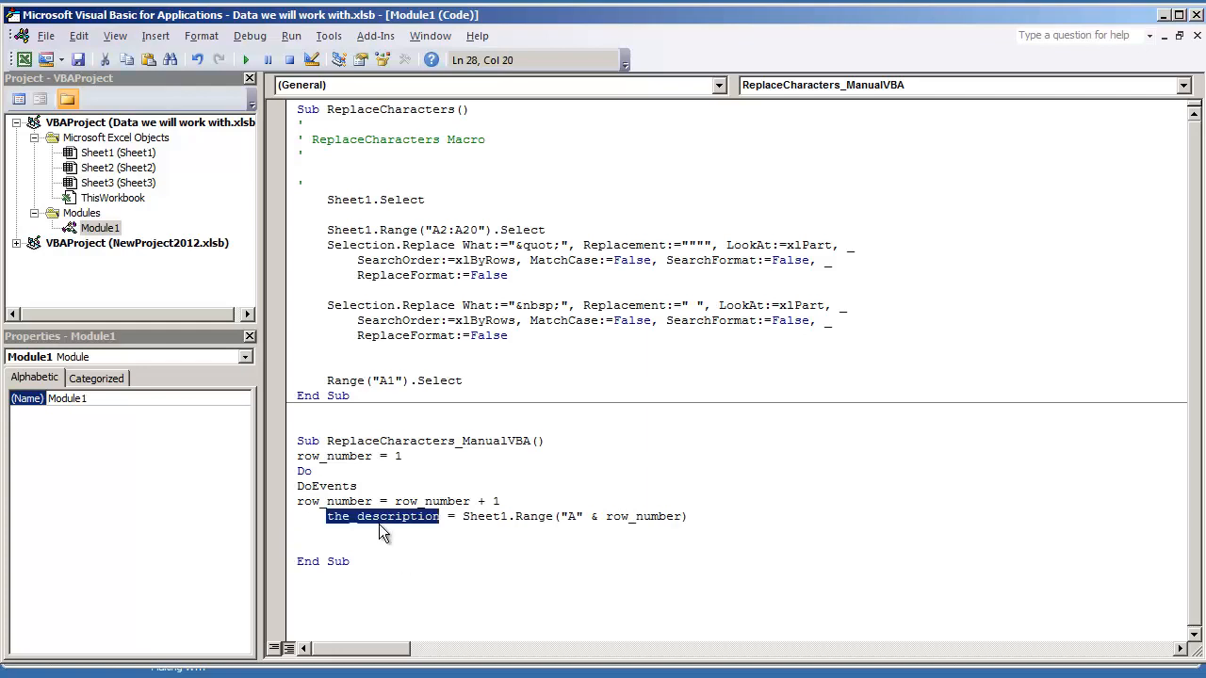
{"action": "type", "text": "the_description ="}
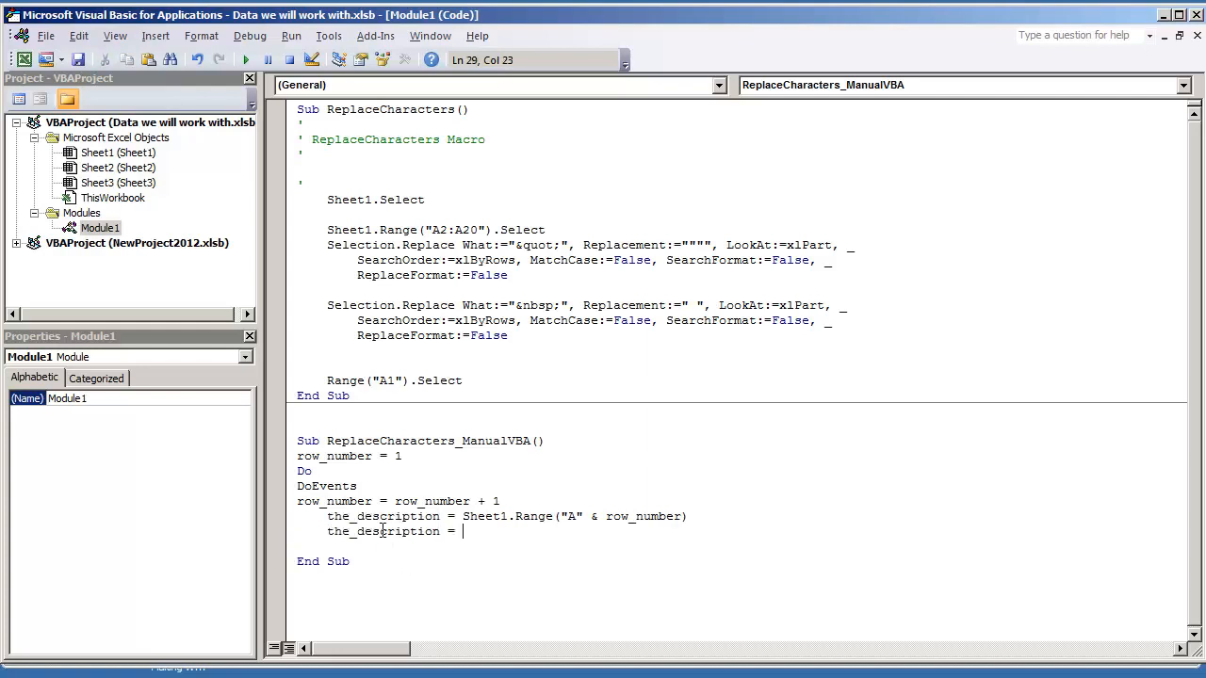
{"action": "type", "text": "Replace("}
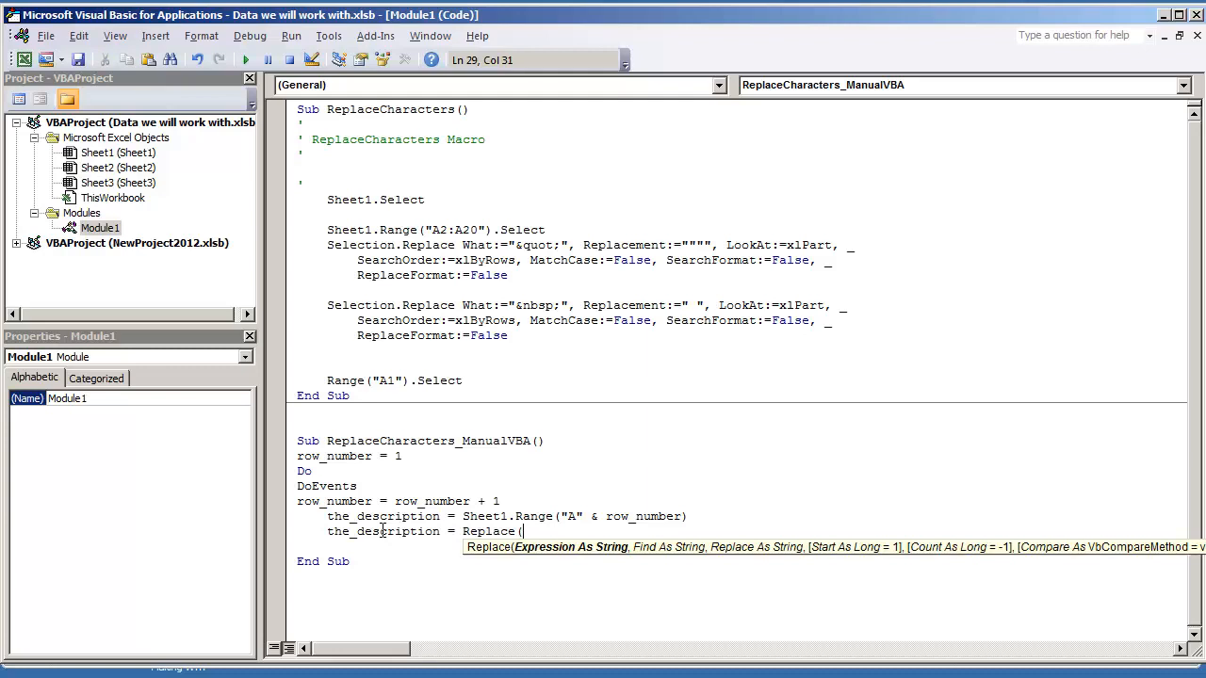
{"action": "type", "text": "the_description,"}
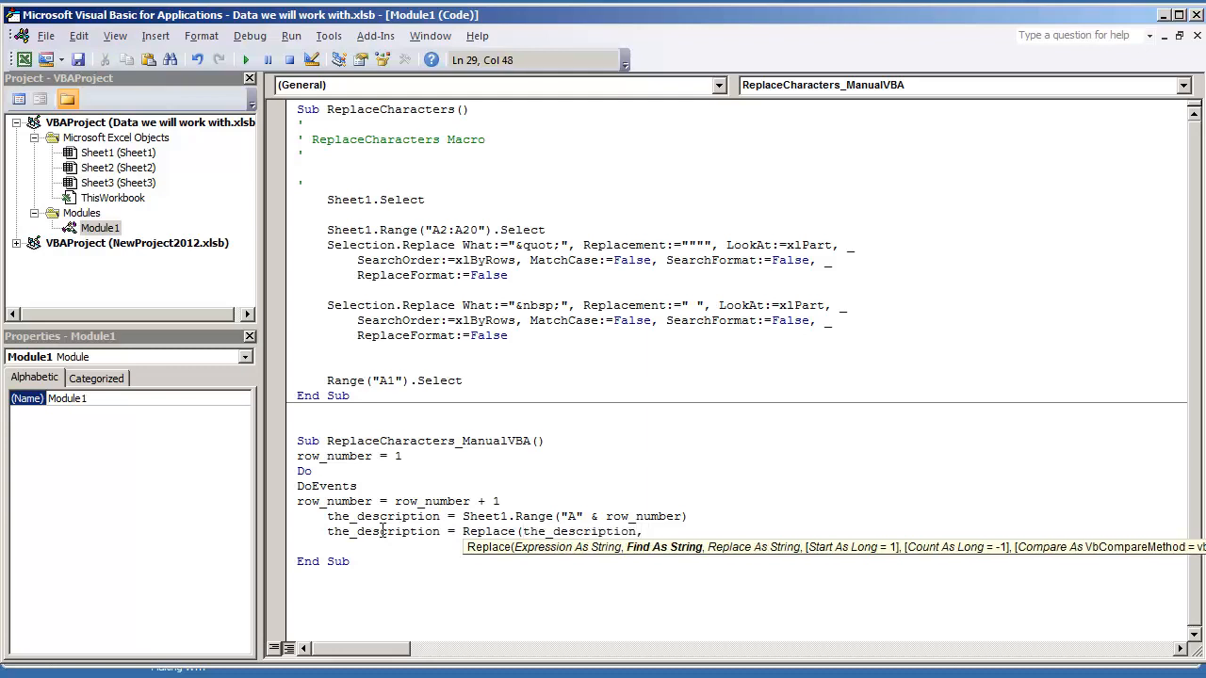
{"action": "type", "text": "\"&quot;"}
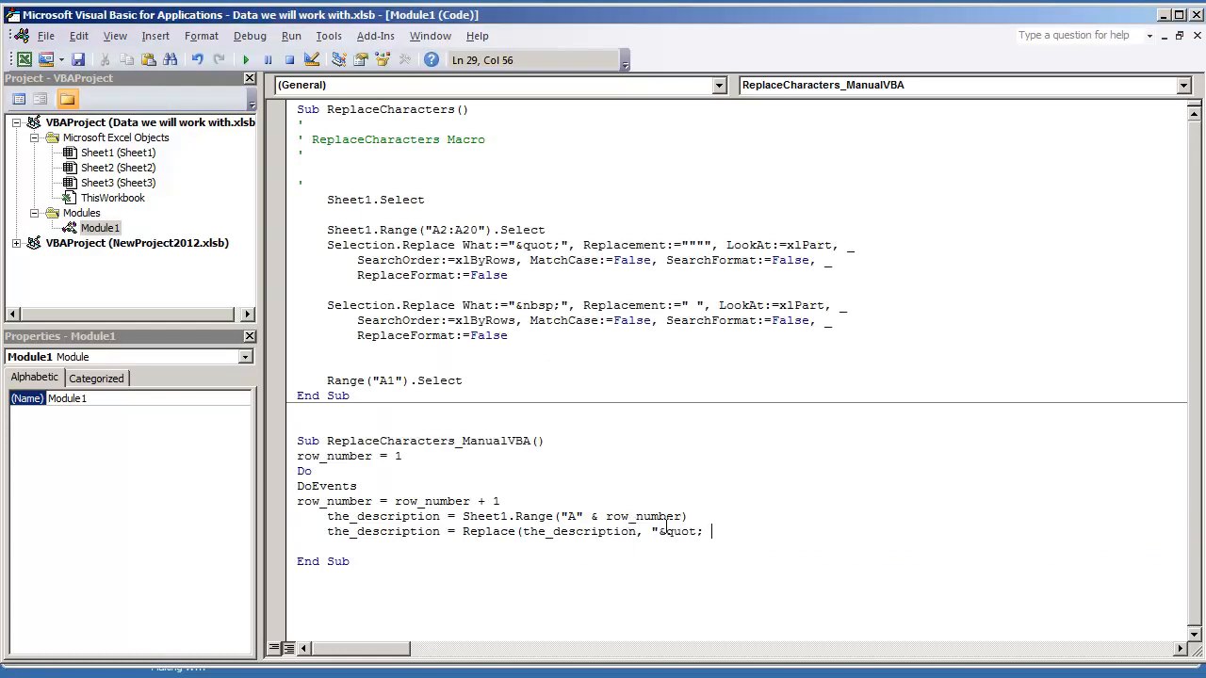
{"action": "type", "text": "\", chr"}
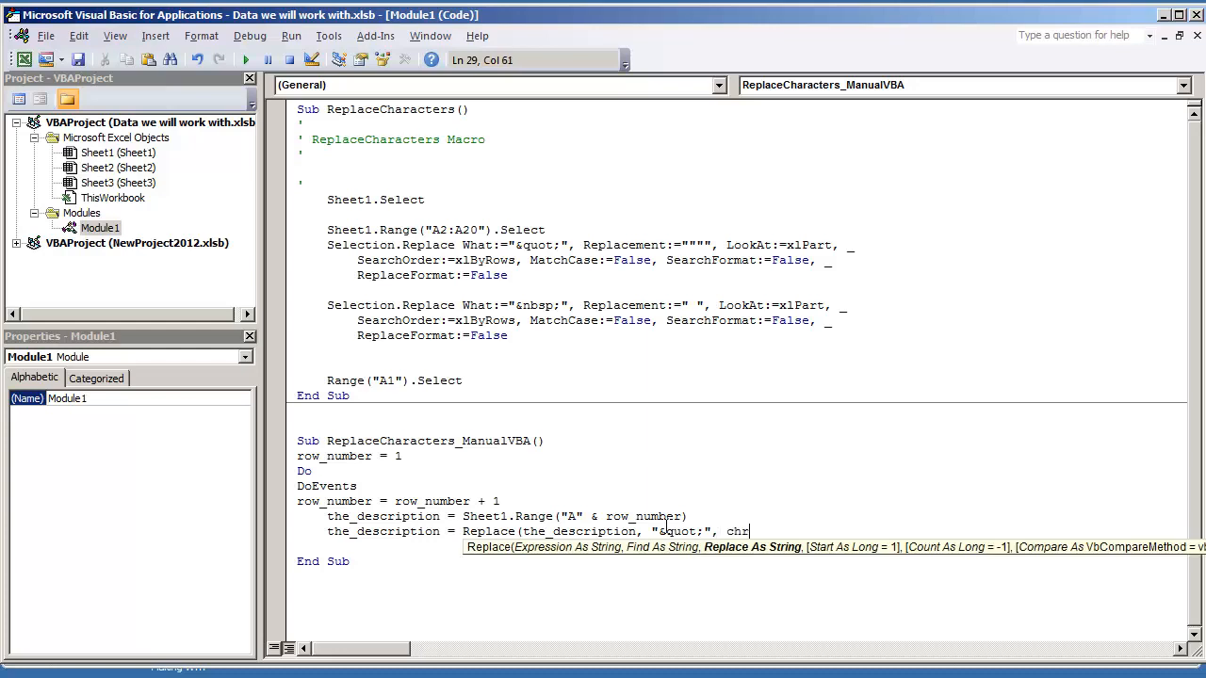
{"action": "type", "text": "("}
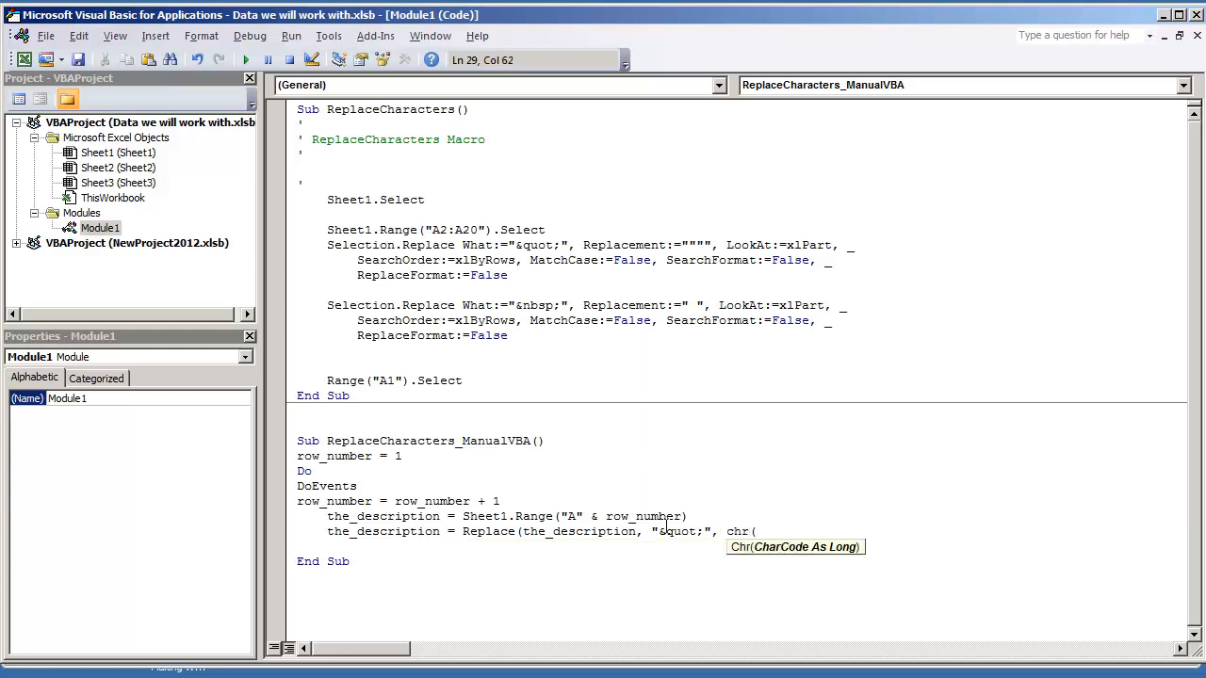
{"action": "left_click", "coordinate": [10, 676]}
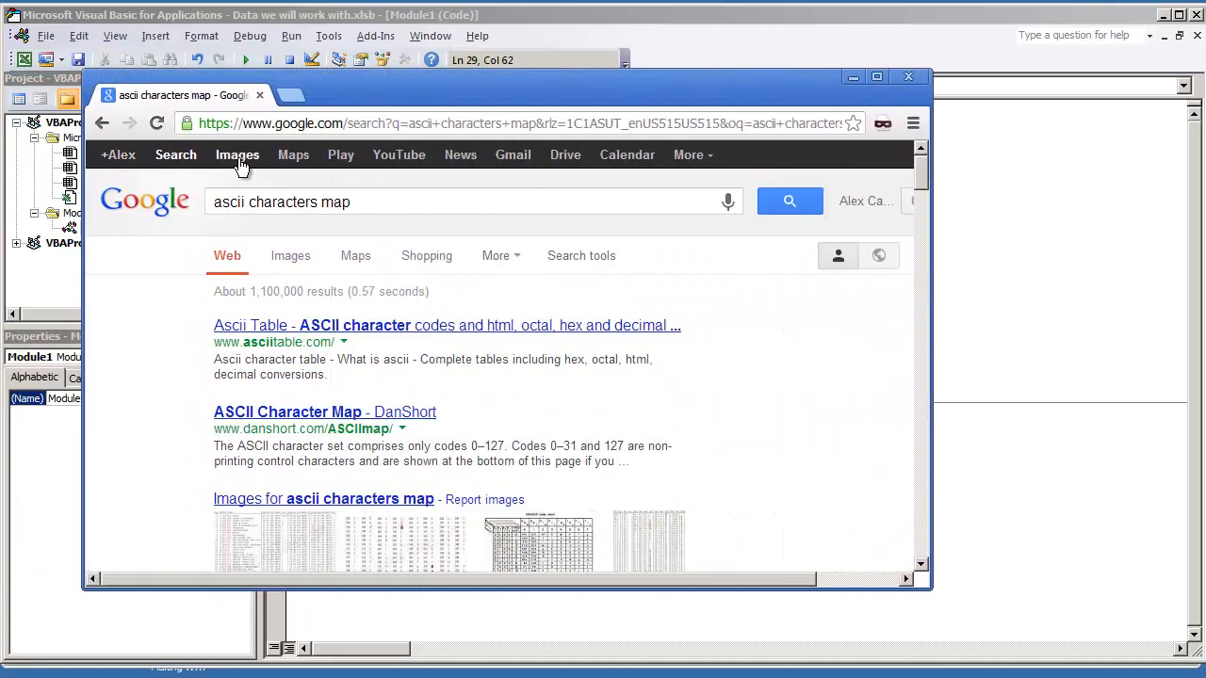
- Look up the quote character's code on the asciitable.com ASCII table via Google image results
{"action": "left_click", "coordinate": [238, 155]}
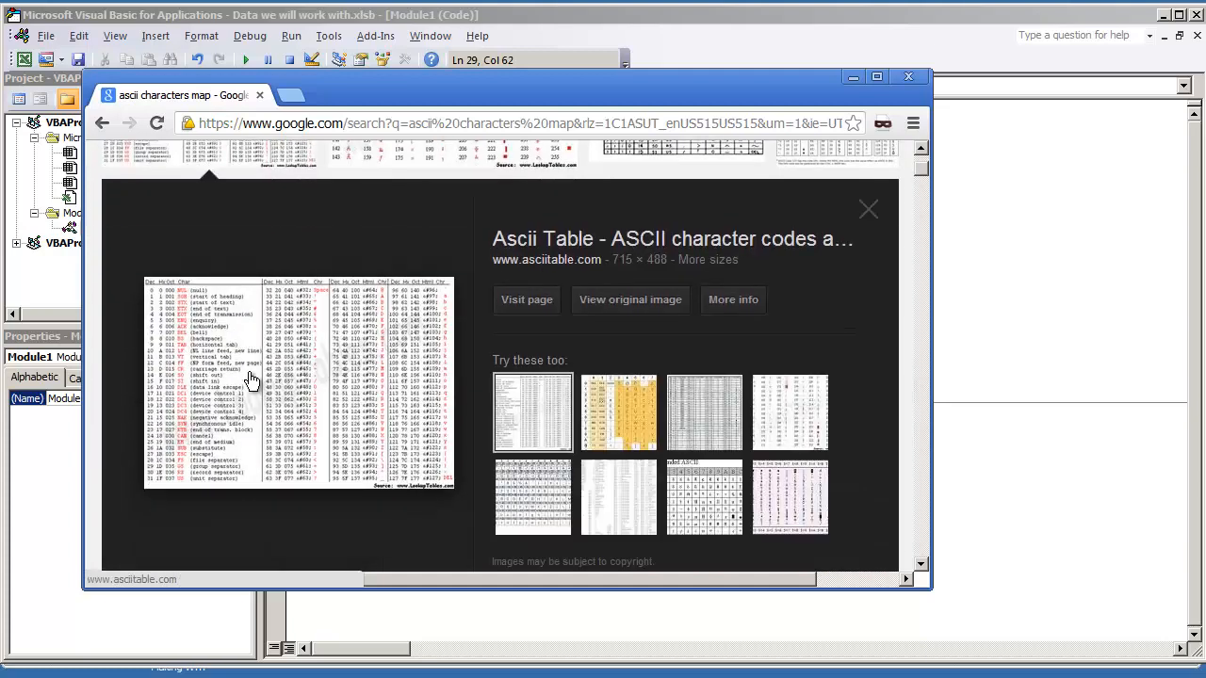
{"action": "mouse_move", "coordinate": [546, 305]}
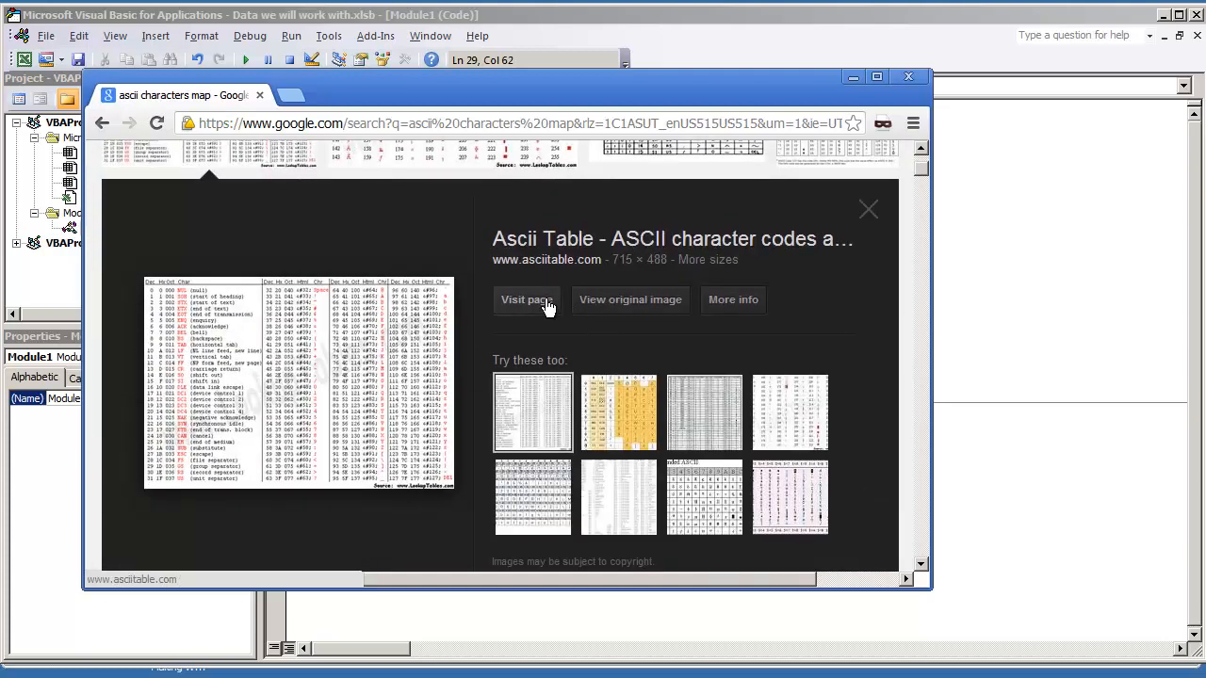
{"action": "left_click", "coordinate": [525, 300]}
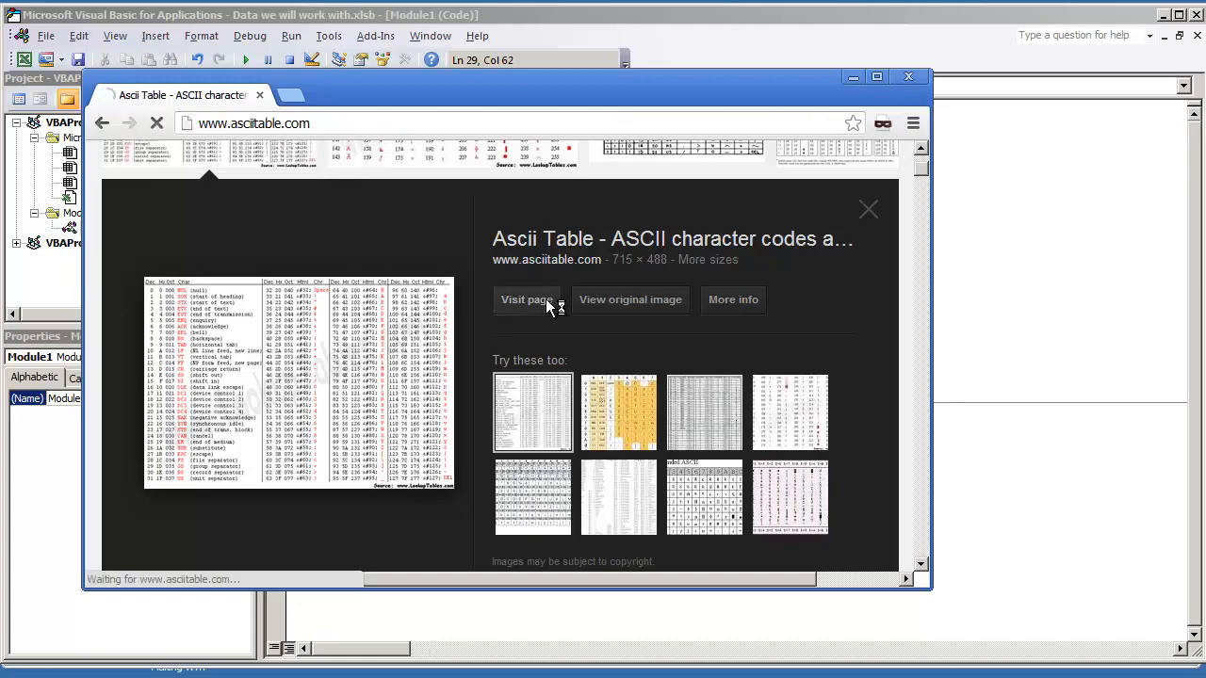
{"action": "left_click", "coordinate": [526, 300]}
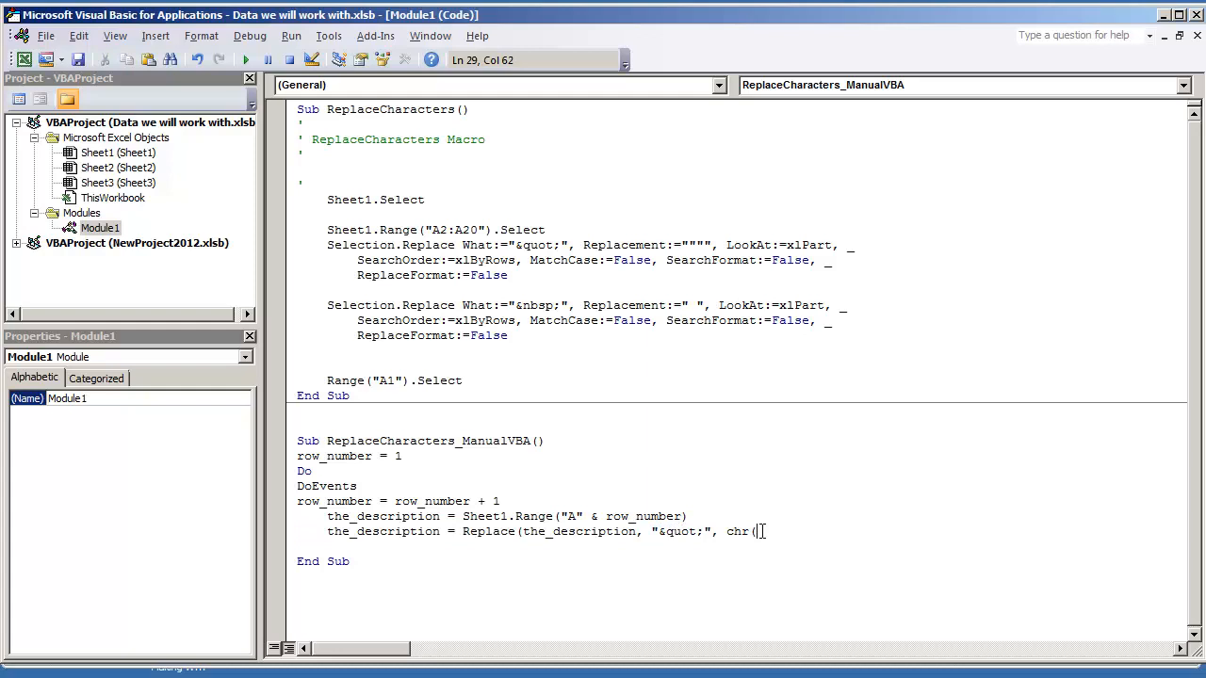
- Finish the replace with Chr(34)) and write the_description back to Sheet1.Range("A" & row_number)
{"action": "type", "text": "34))"}
{"action": "type", "text": "the_description = Replace(the_description, \"&nbsp;\", \" \")"}
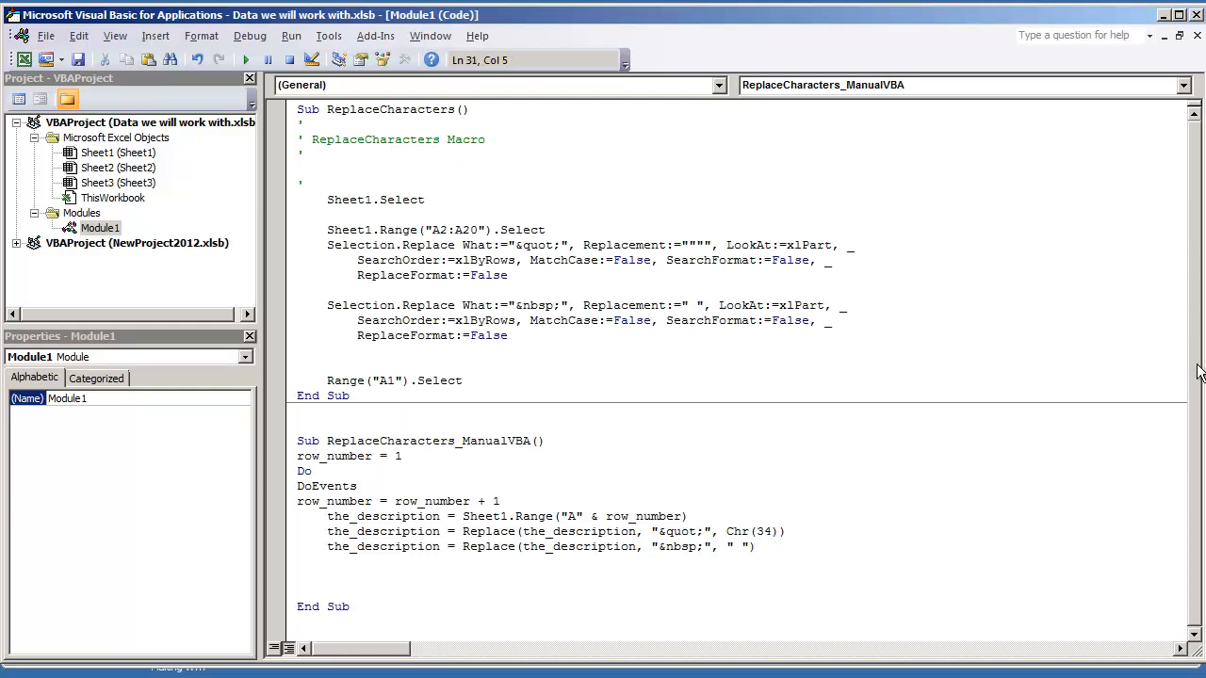
{"action": "left_click_drag", "start_coordinate": [464, 516], "coordinate": [688, 516]}
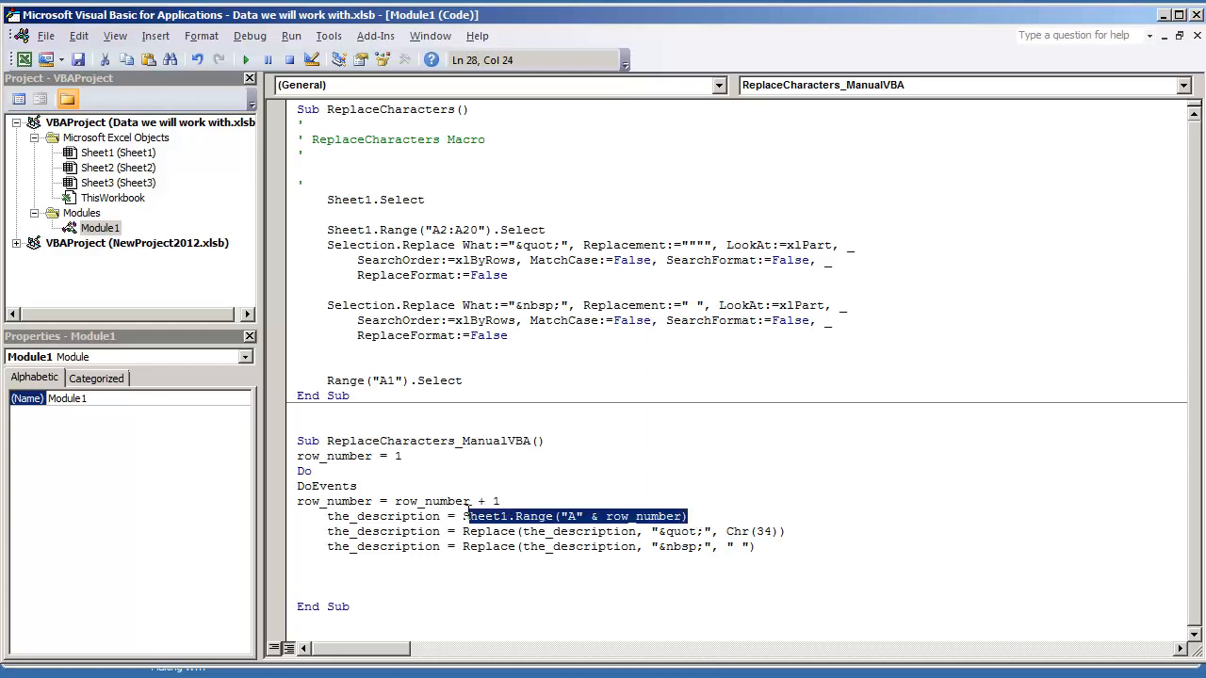
{"action": "type", "text": "Sheet1.Range(\"A\" & row_number)"}
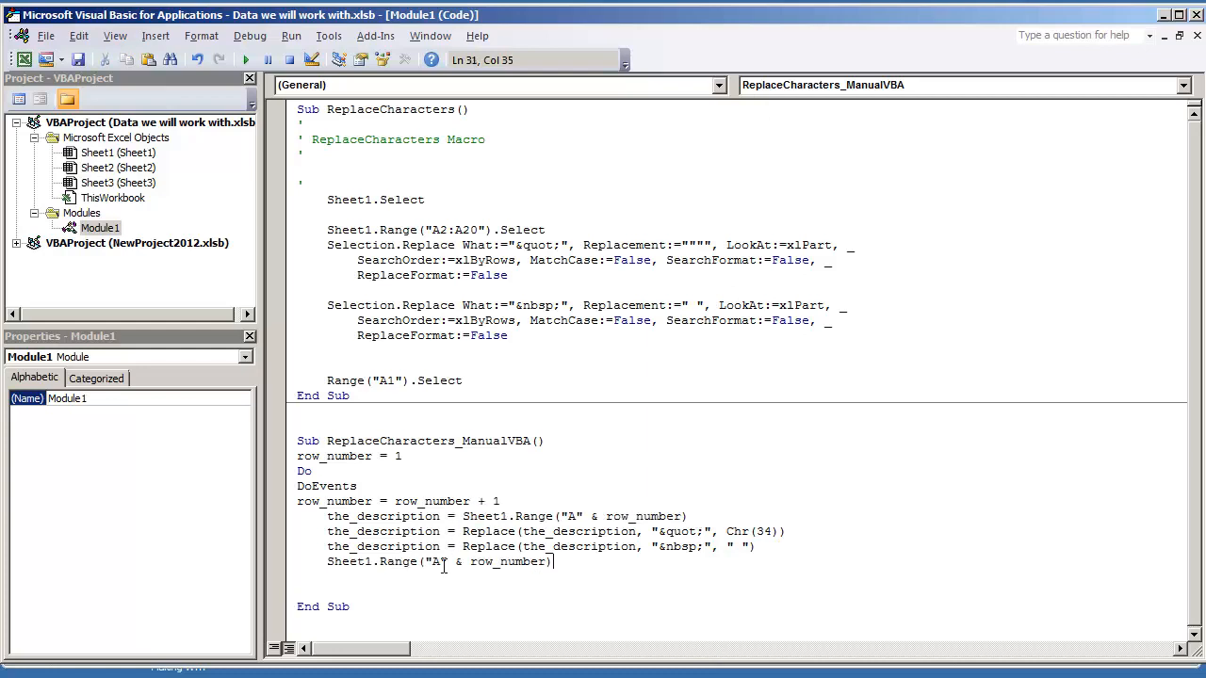
{"action": "type", "text": "= the_description"}
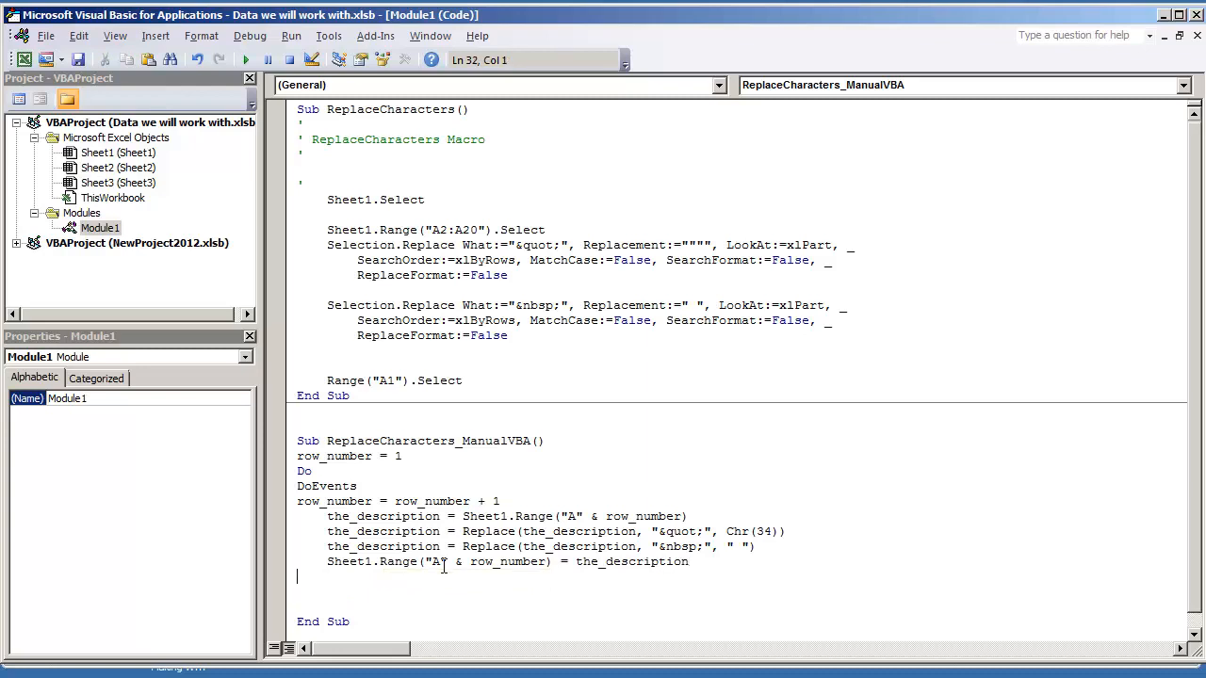
- Close the loop with Loop Until row_number = 20
{"action": "type", "text": "loop until row_number ="}
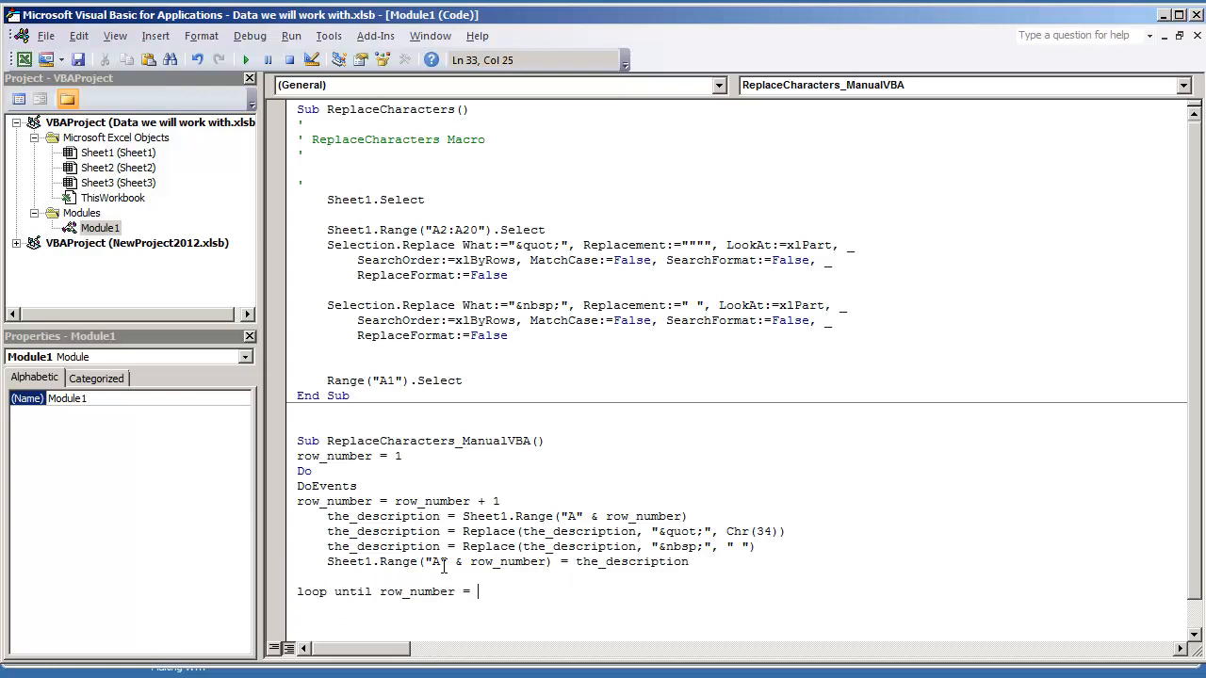
{"action": "type", "text": "20"}
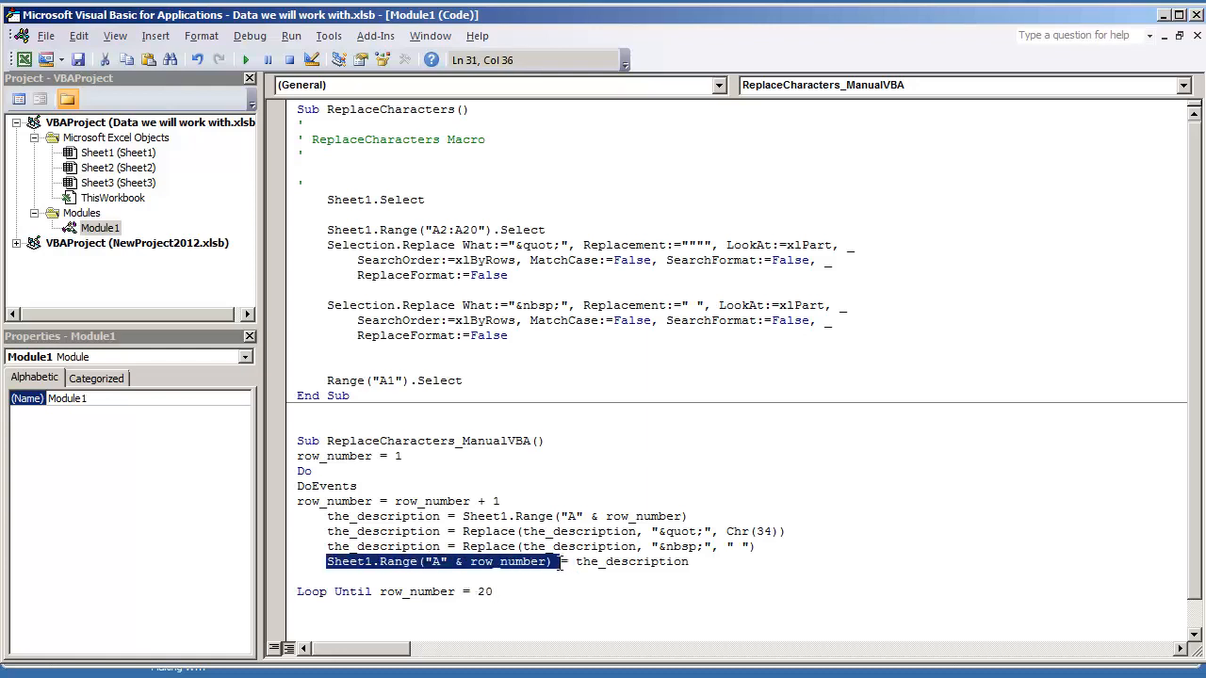
{"action": "double_click", "coordinate": [400, 592]}
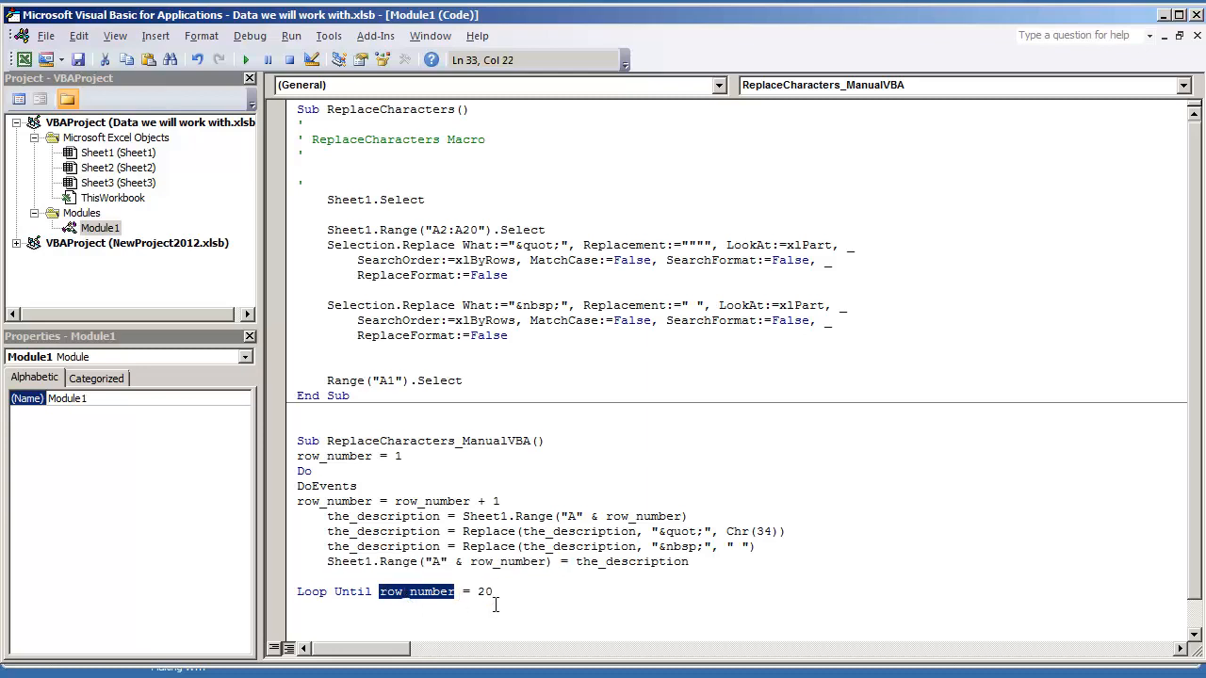
{"action": "double_click", "coordinate": [479, 591]}
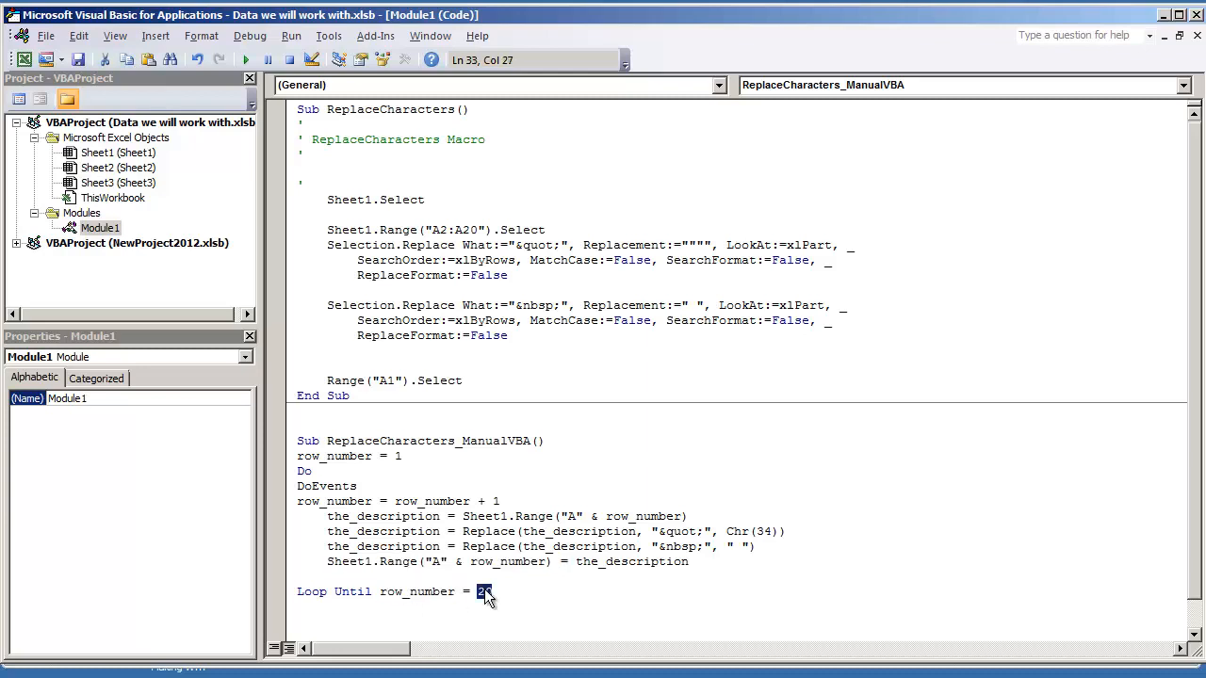
{"action": "type", "text": "\""}
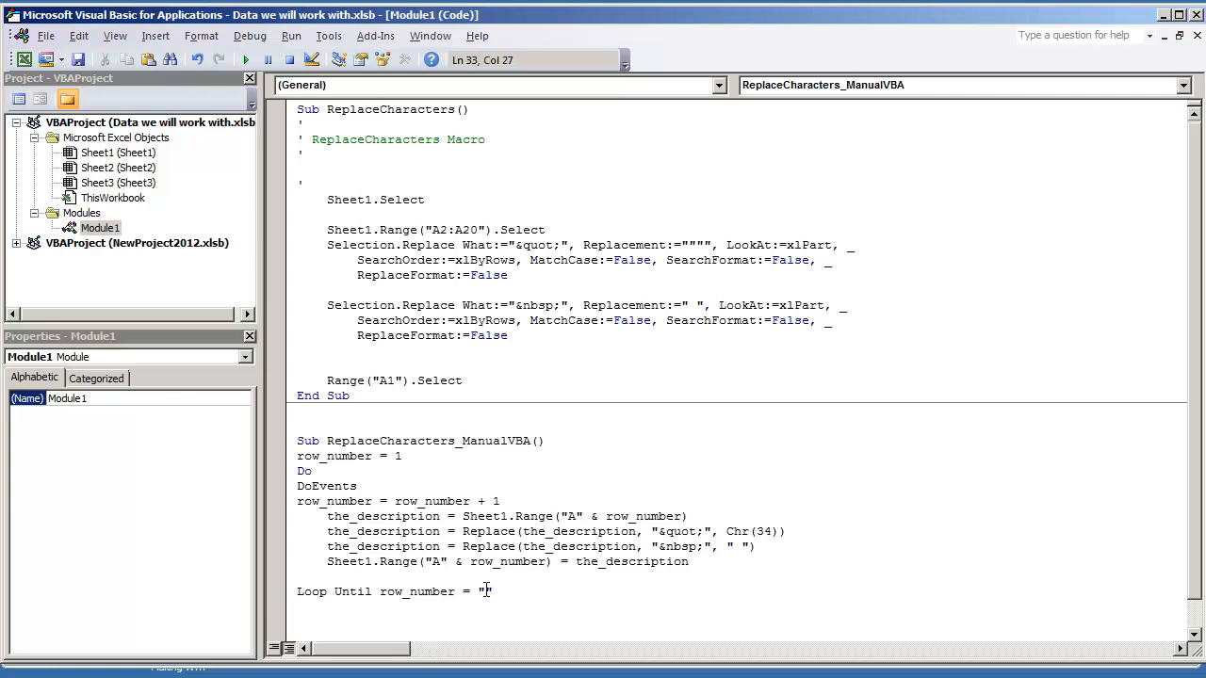
{"action": "type", "text": "20"}
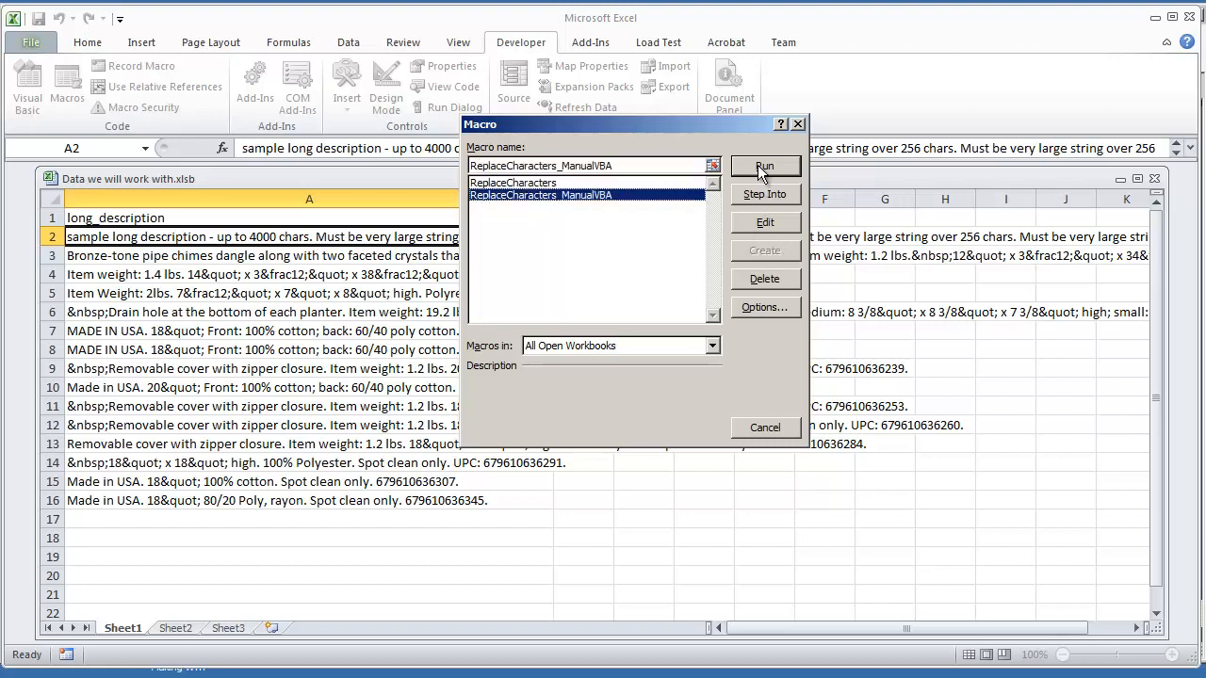
- Run ReplaceCharacters_ManualVBA to clean column A, then return to the macro code
{"action": "left_click", "coordinate": [765, 165]}
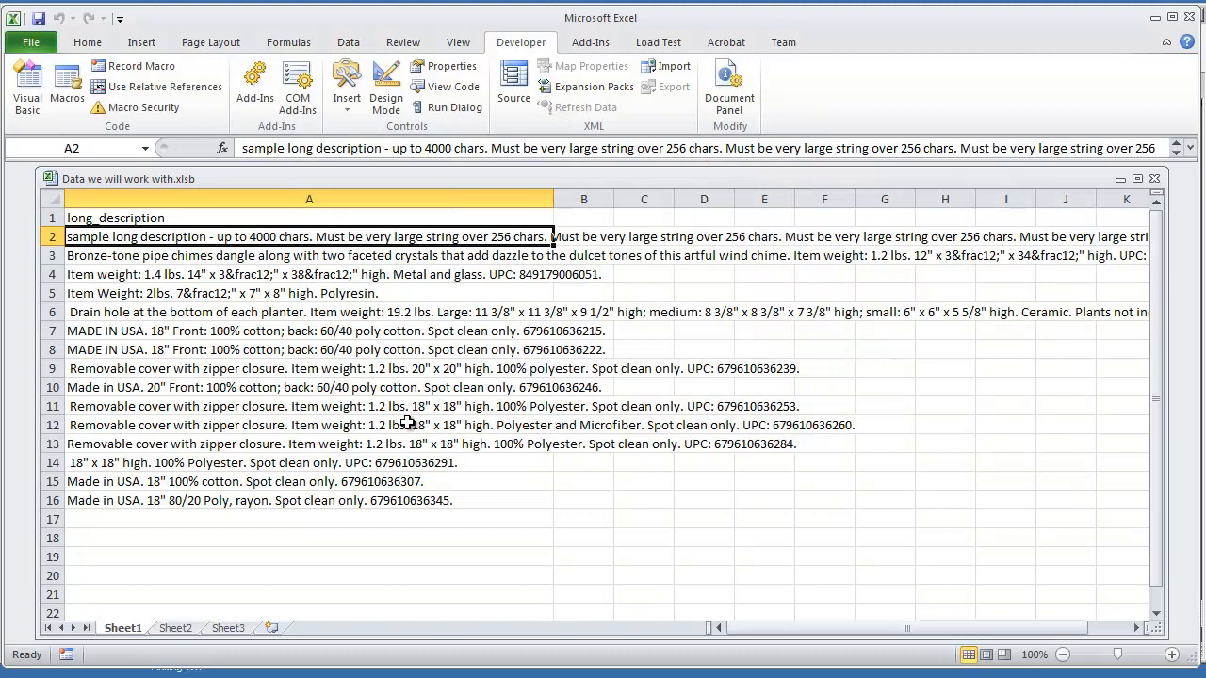
{"action": "mouse_move", "coordinate": [396, 420]}
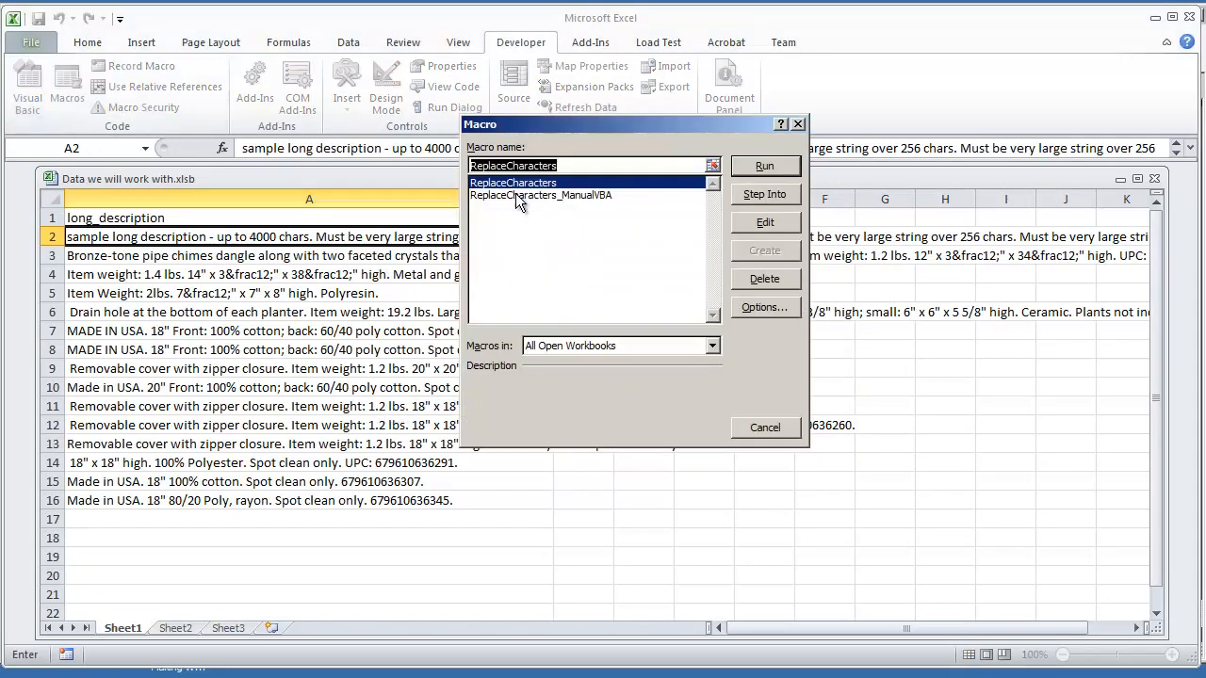
{"action": "left_click", "coordinate": [765, 223]}
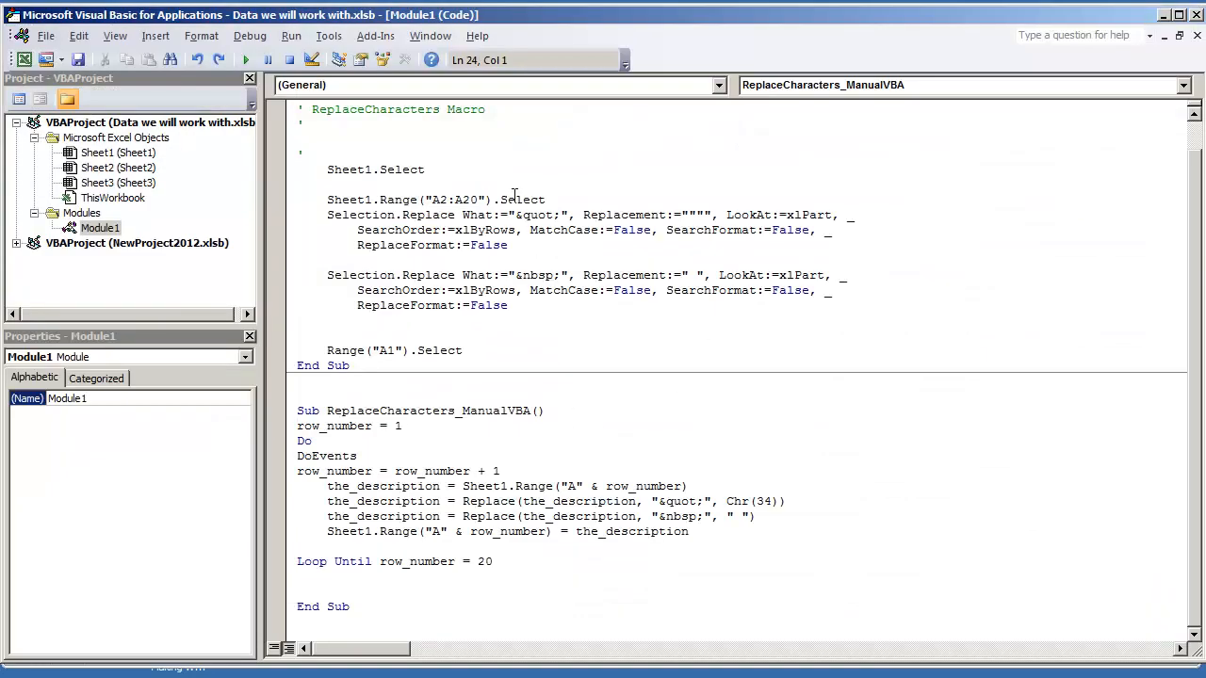